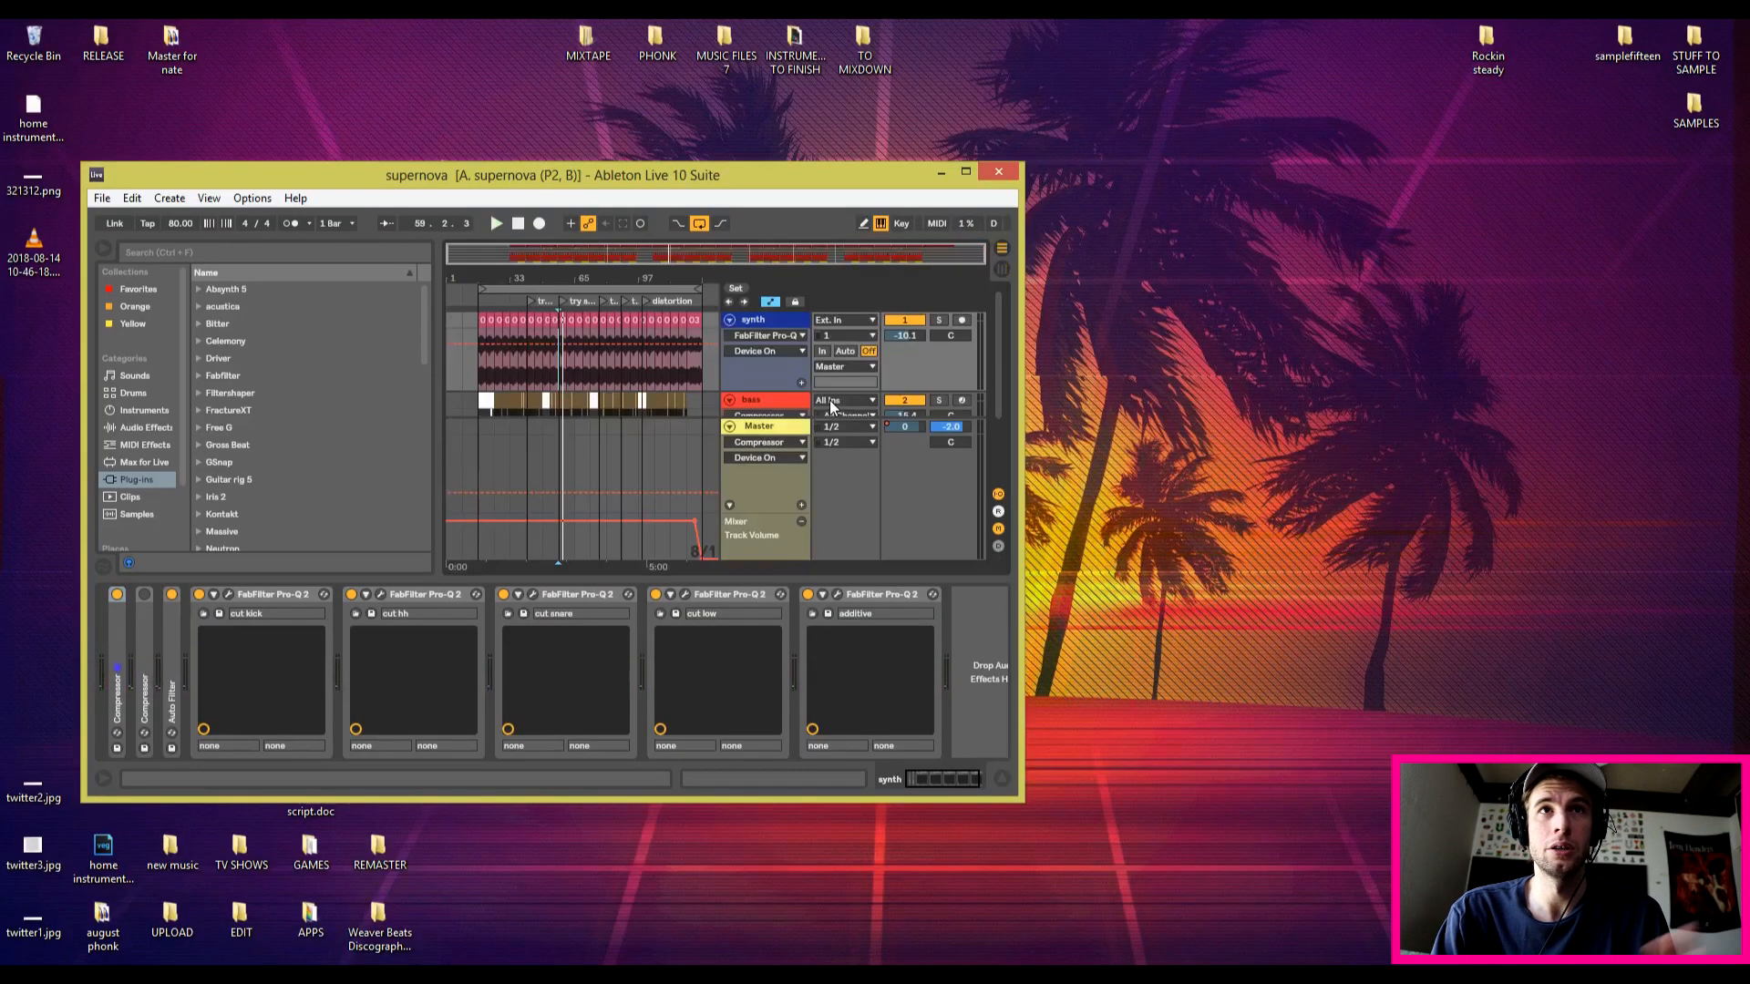
Step: Maximize the Live window and locate Compressor in the browser's Audio Effects list
{"action": "left_click", "coordinate": [965, 171]}
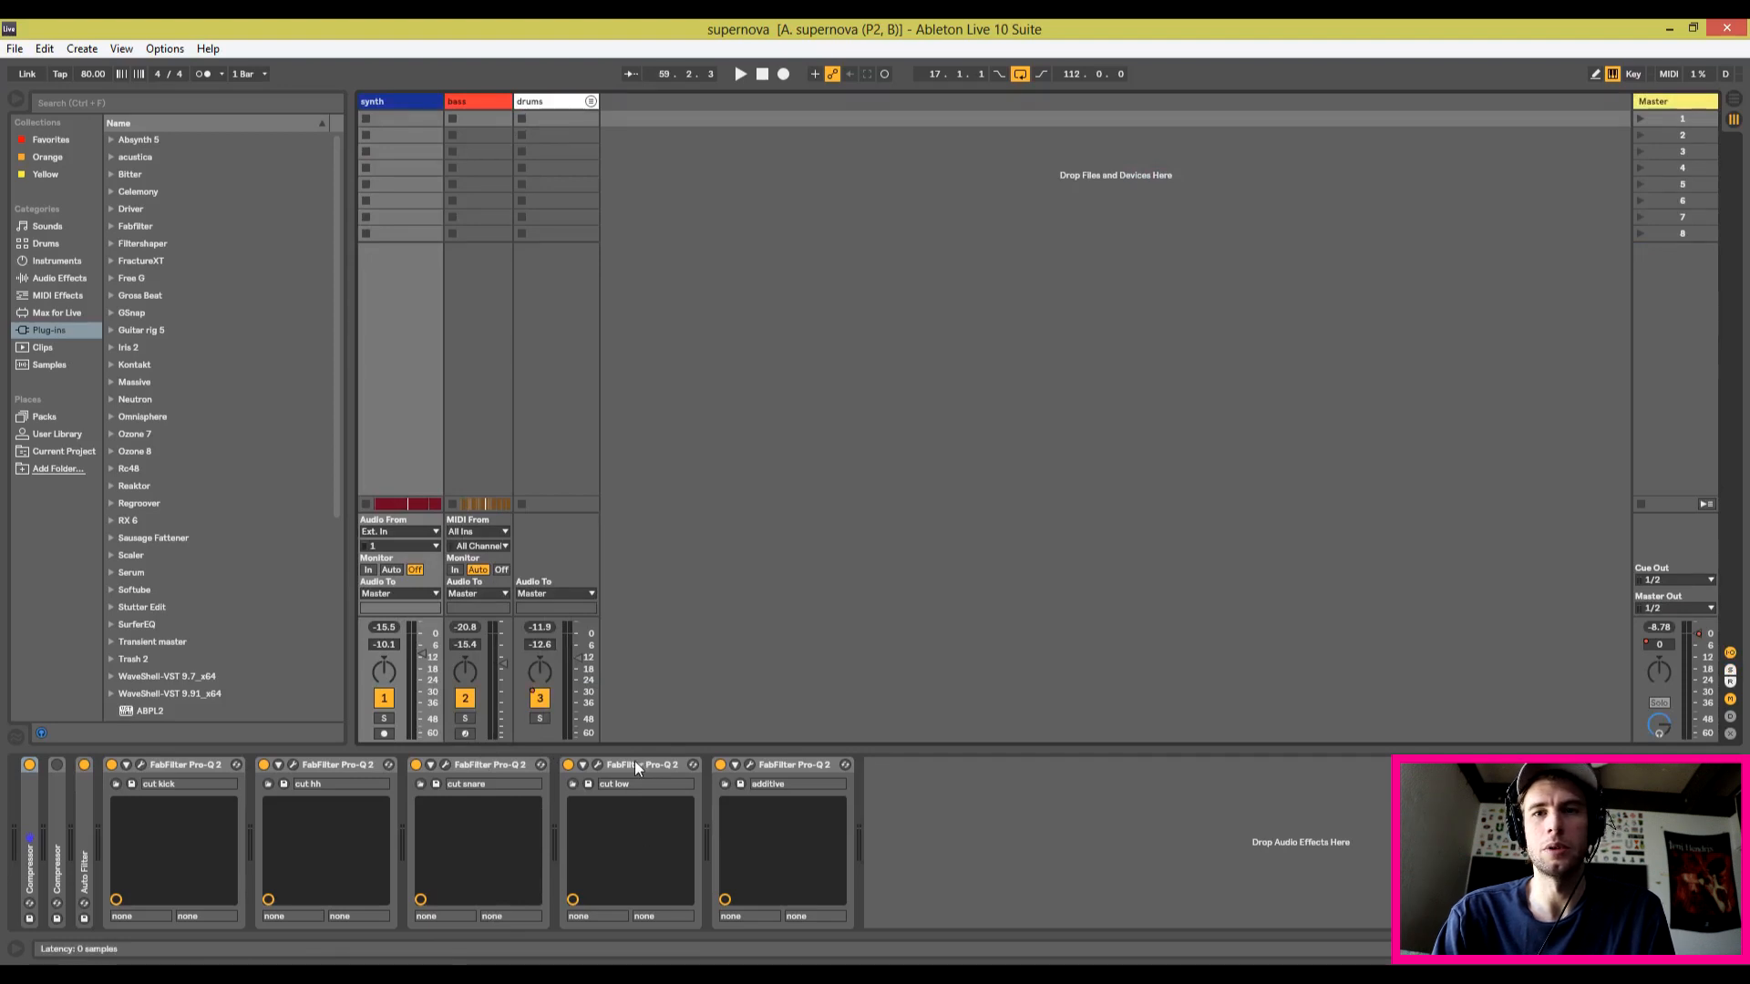
{"action": "mouse_move", "coordinate": [137, 445]}
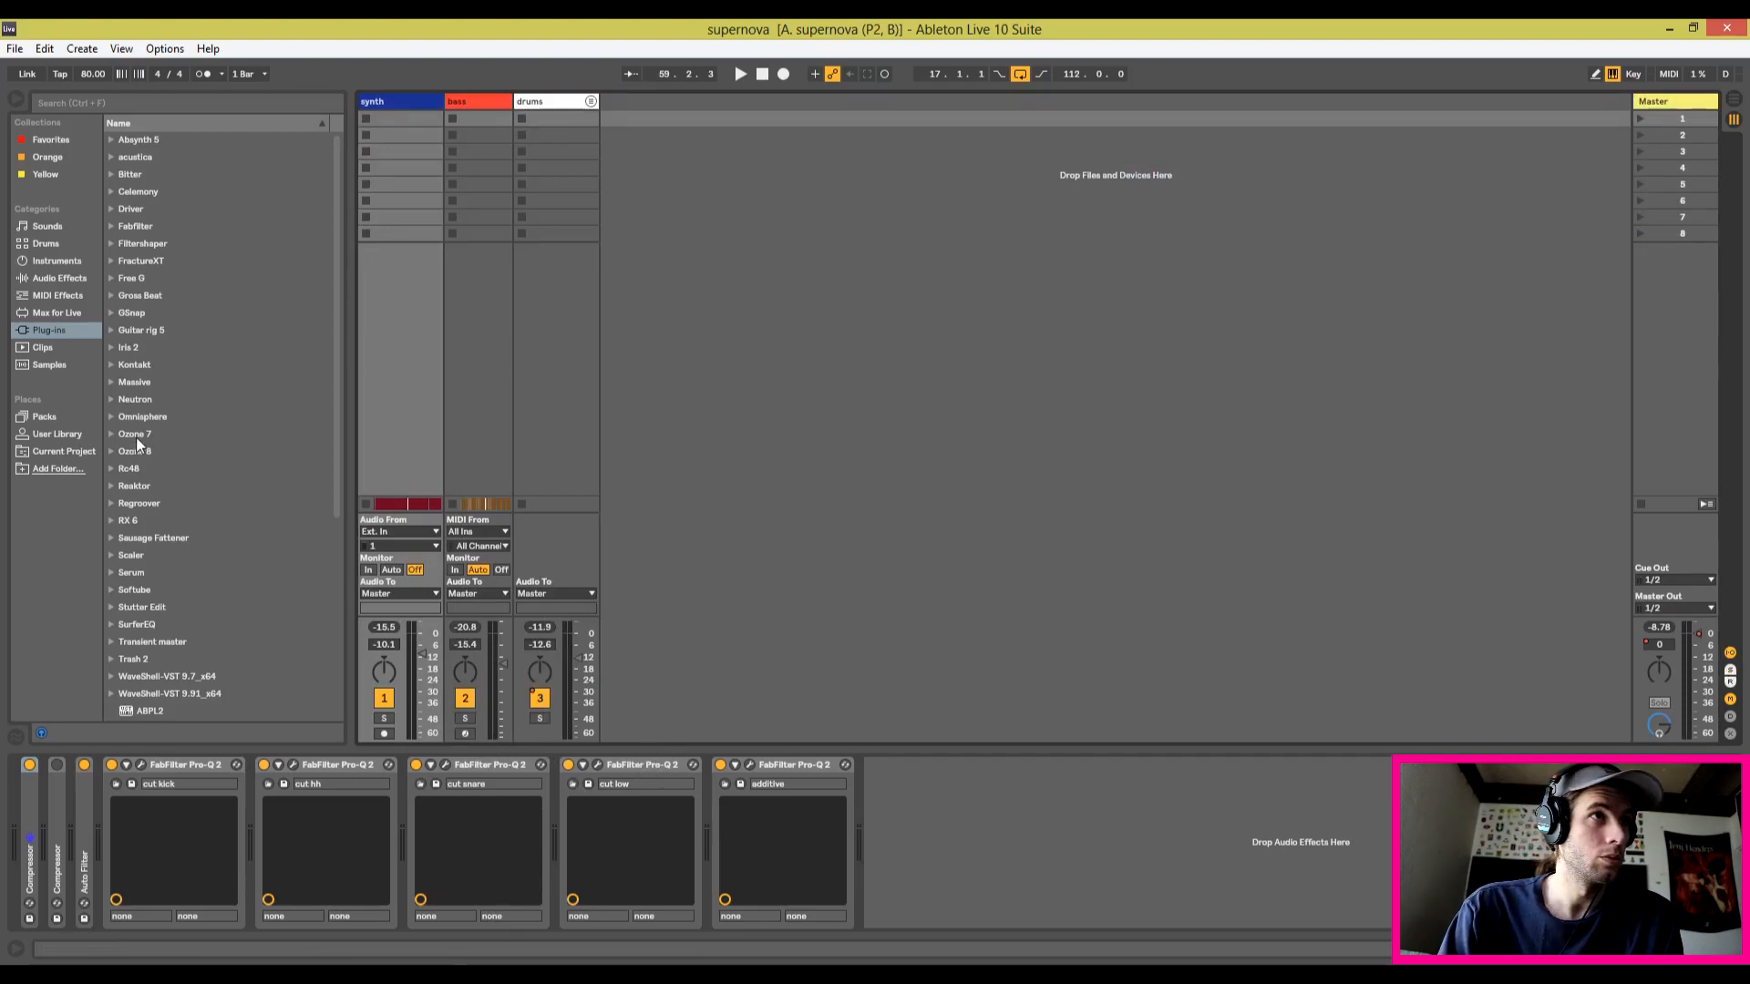
{"action": "scroll", "scroll_direction": "down", "scroll_amount": 3}
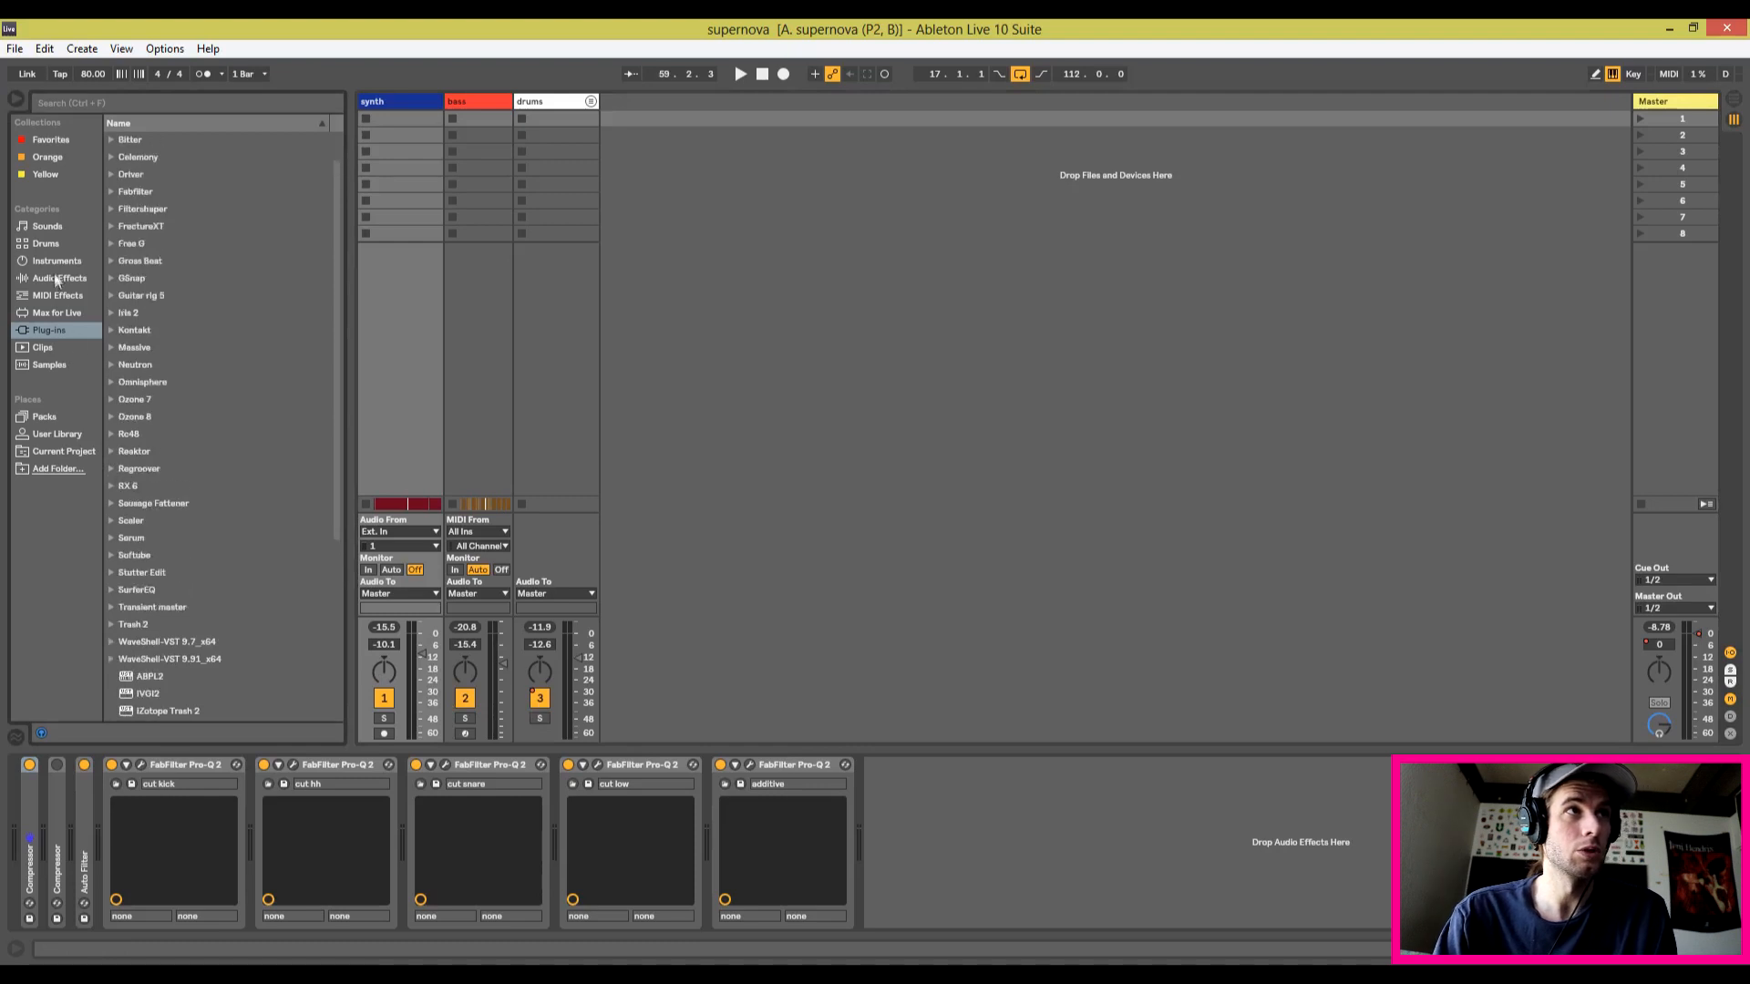
{"action": "left_click", "coordinate": [62, 277]}
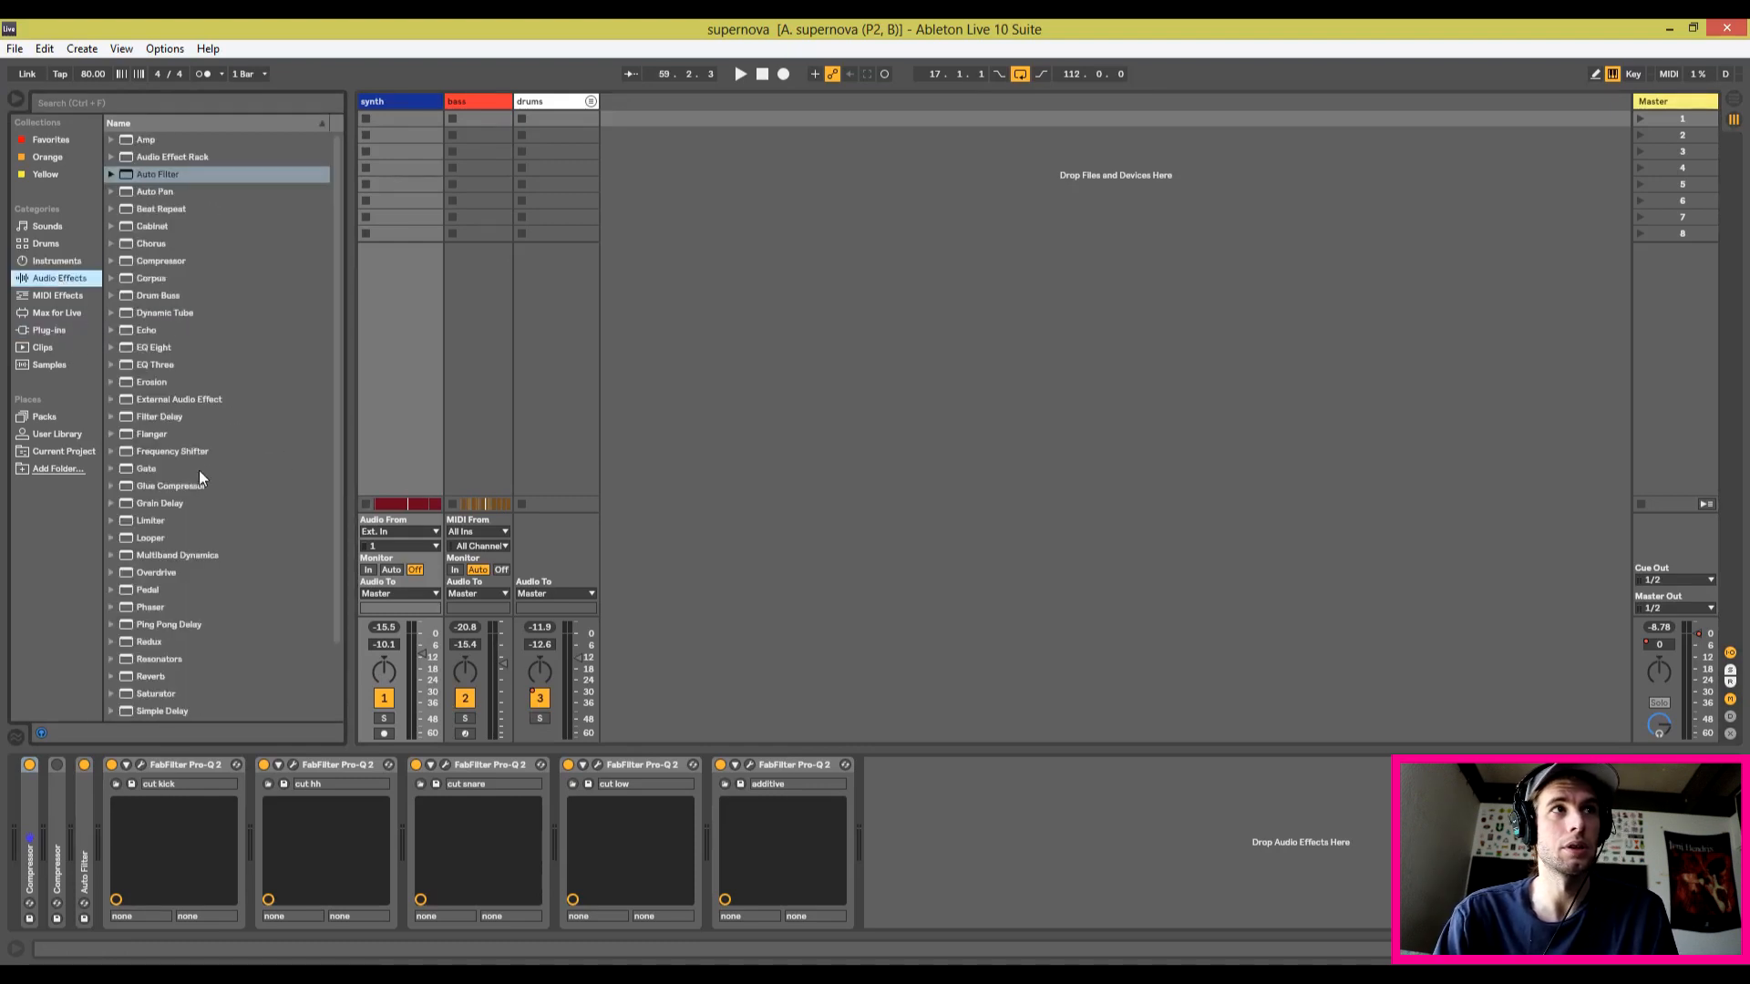
{"action": "left_click", "coordinate": [160, 261]}
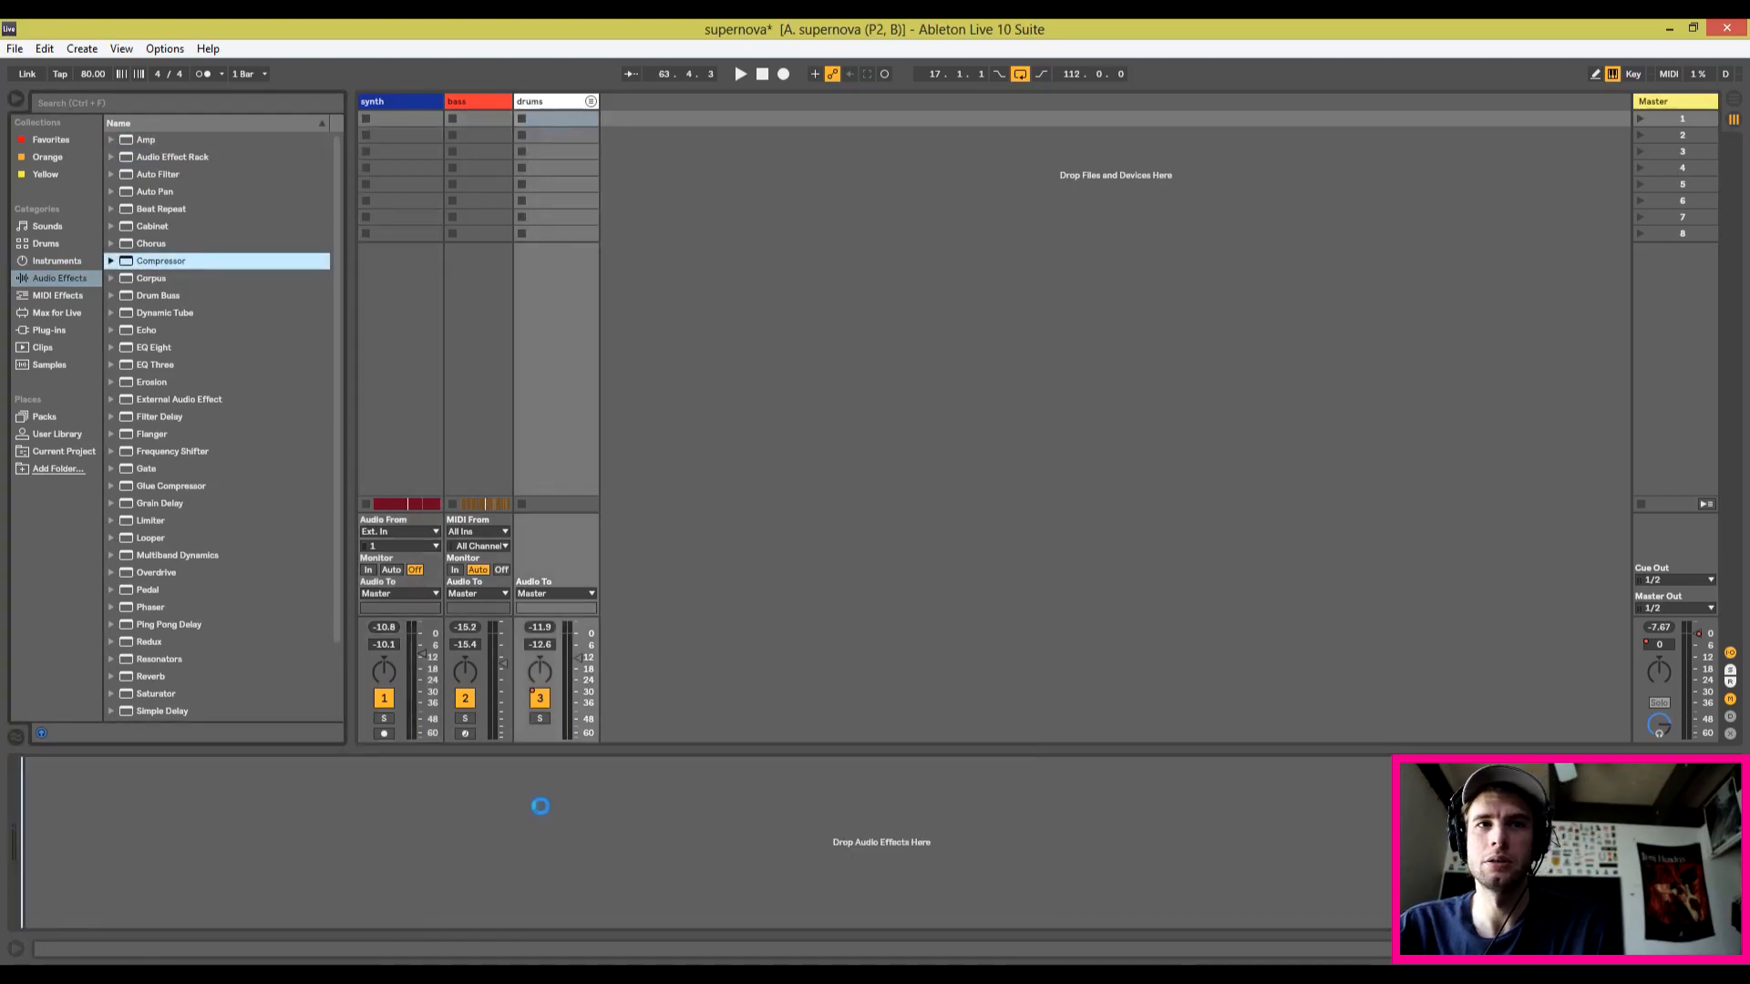
Step: Load a Compressor on the drums track and switch its detection to RMS
{"action": "double_click", "coordinate": [160, 261]}
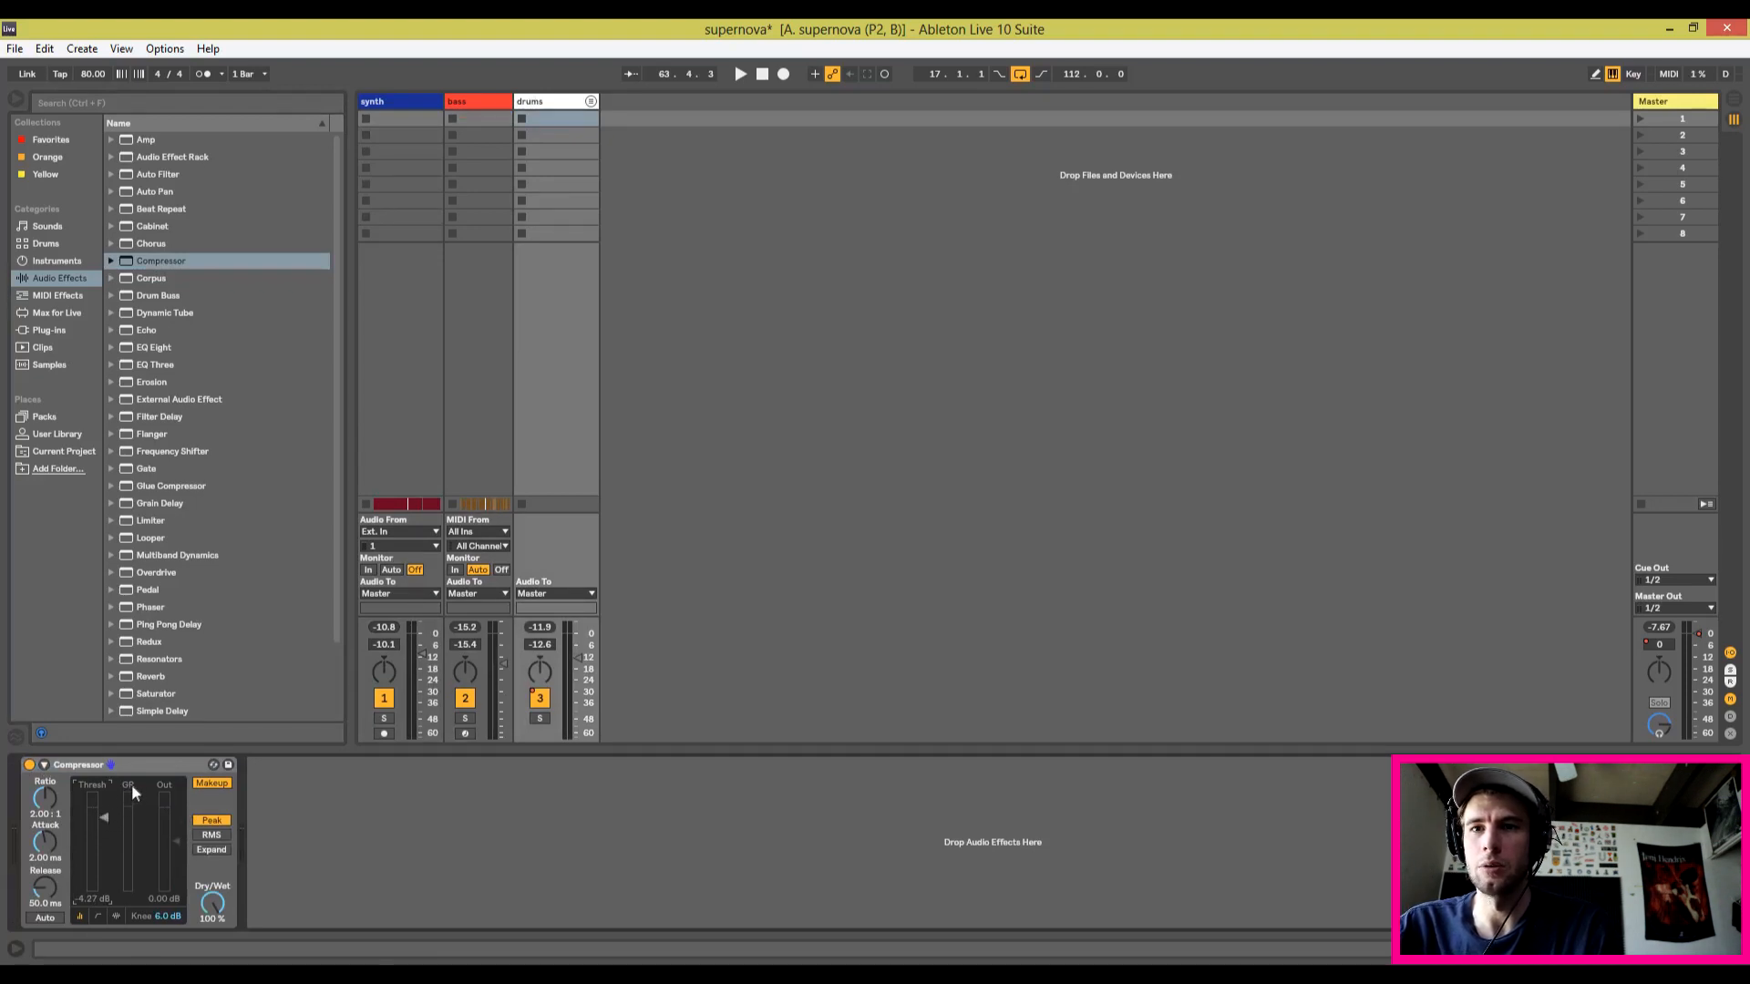
{"action": "mouse_move", "coordinate": [162, 767]}
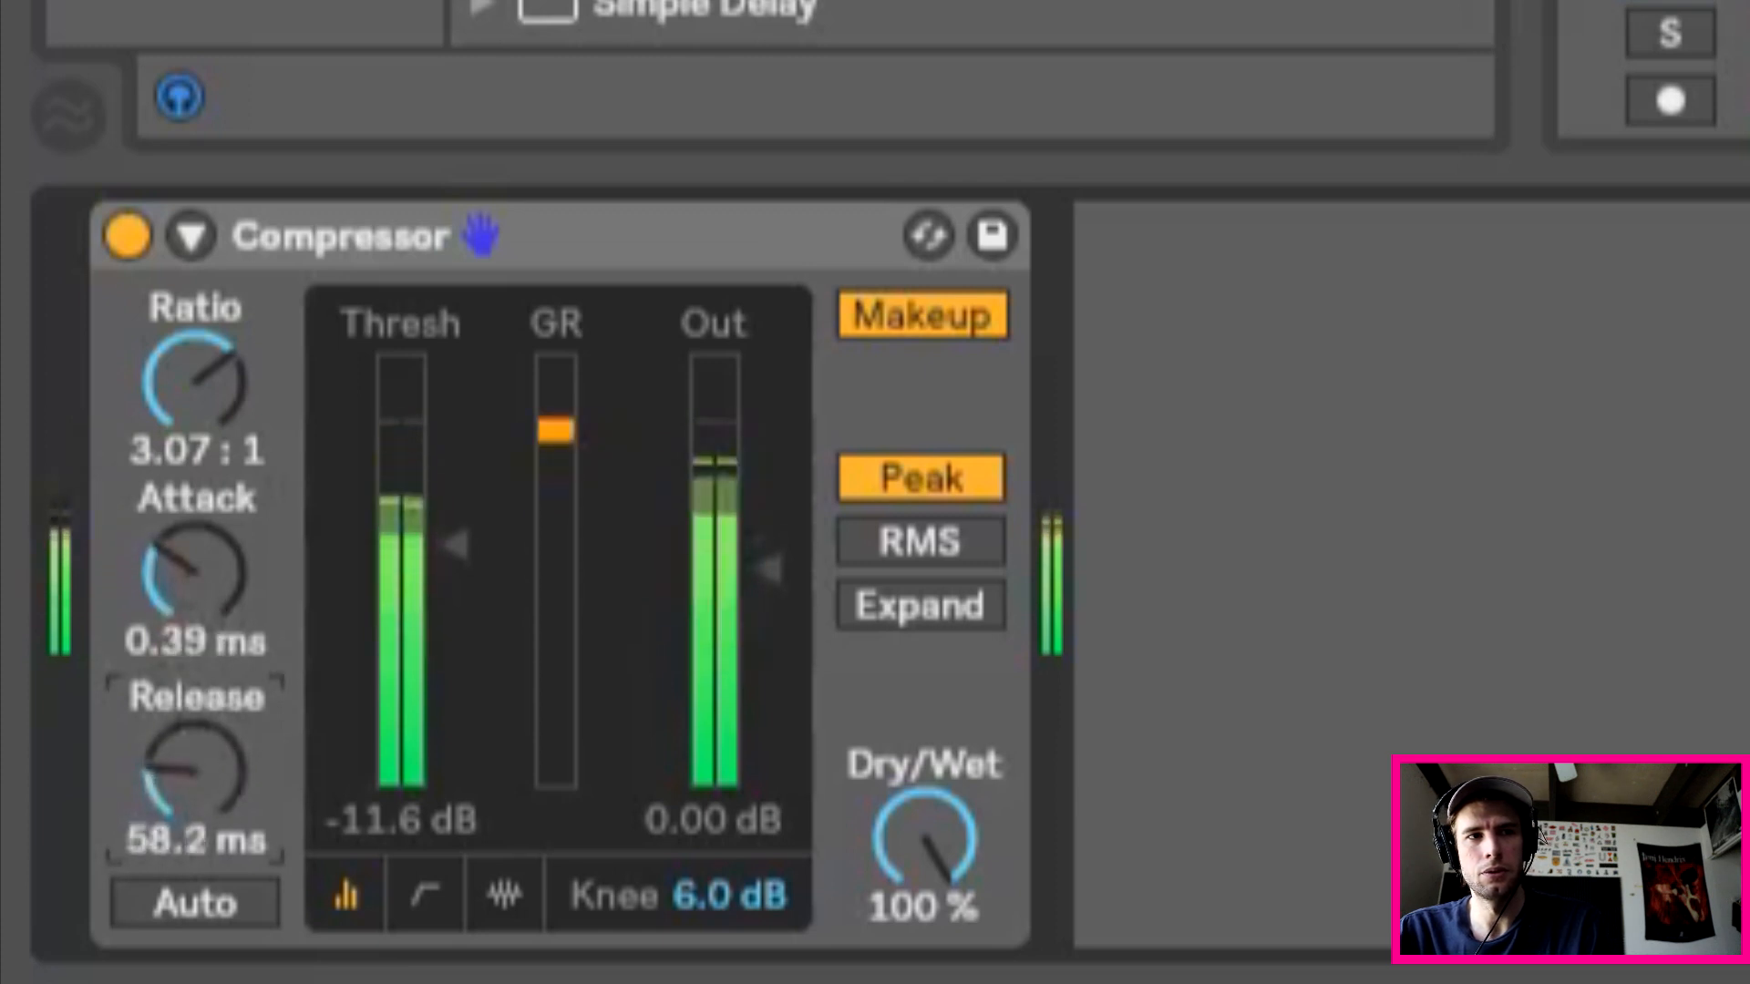
{"action": "left_click", "coordinate": [919, 544]}
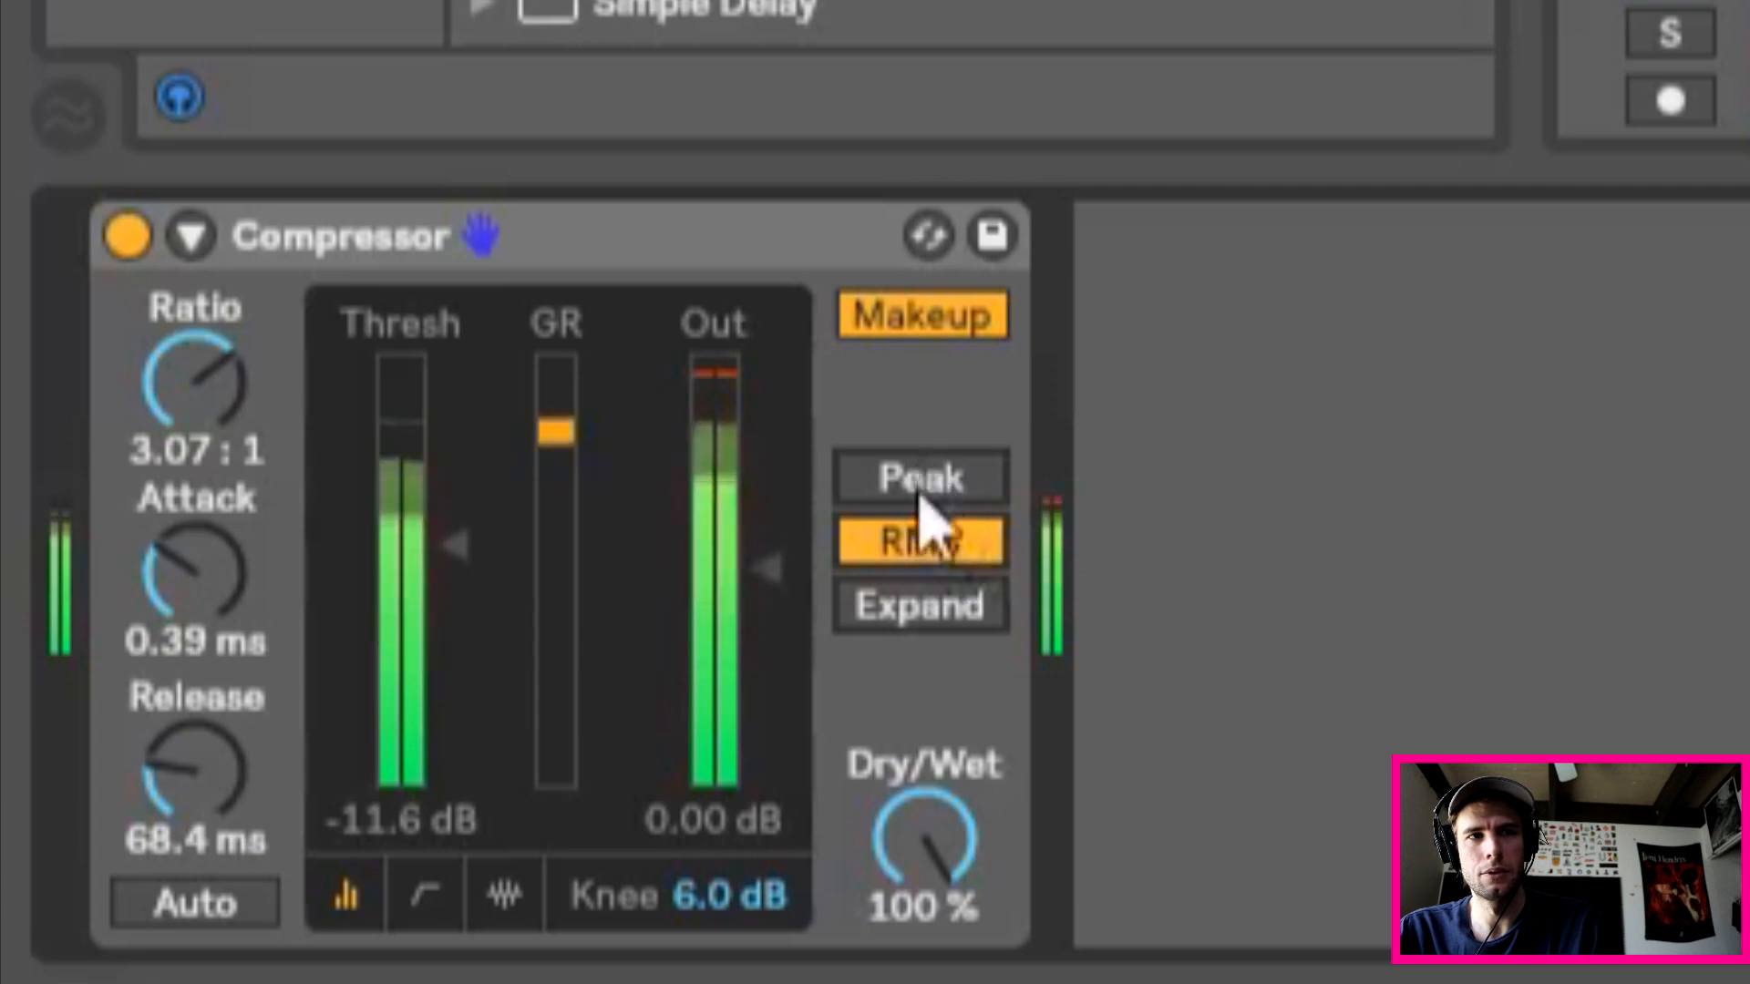
{"action": "left_click", "coordinate": [919, 544]}
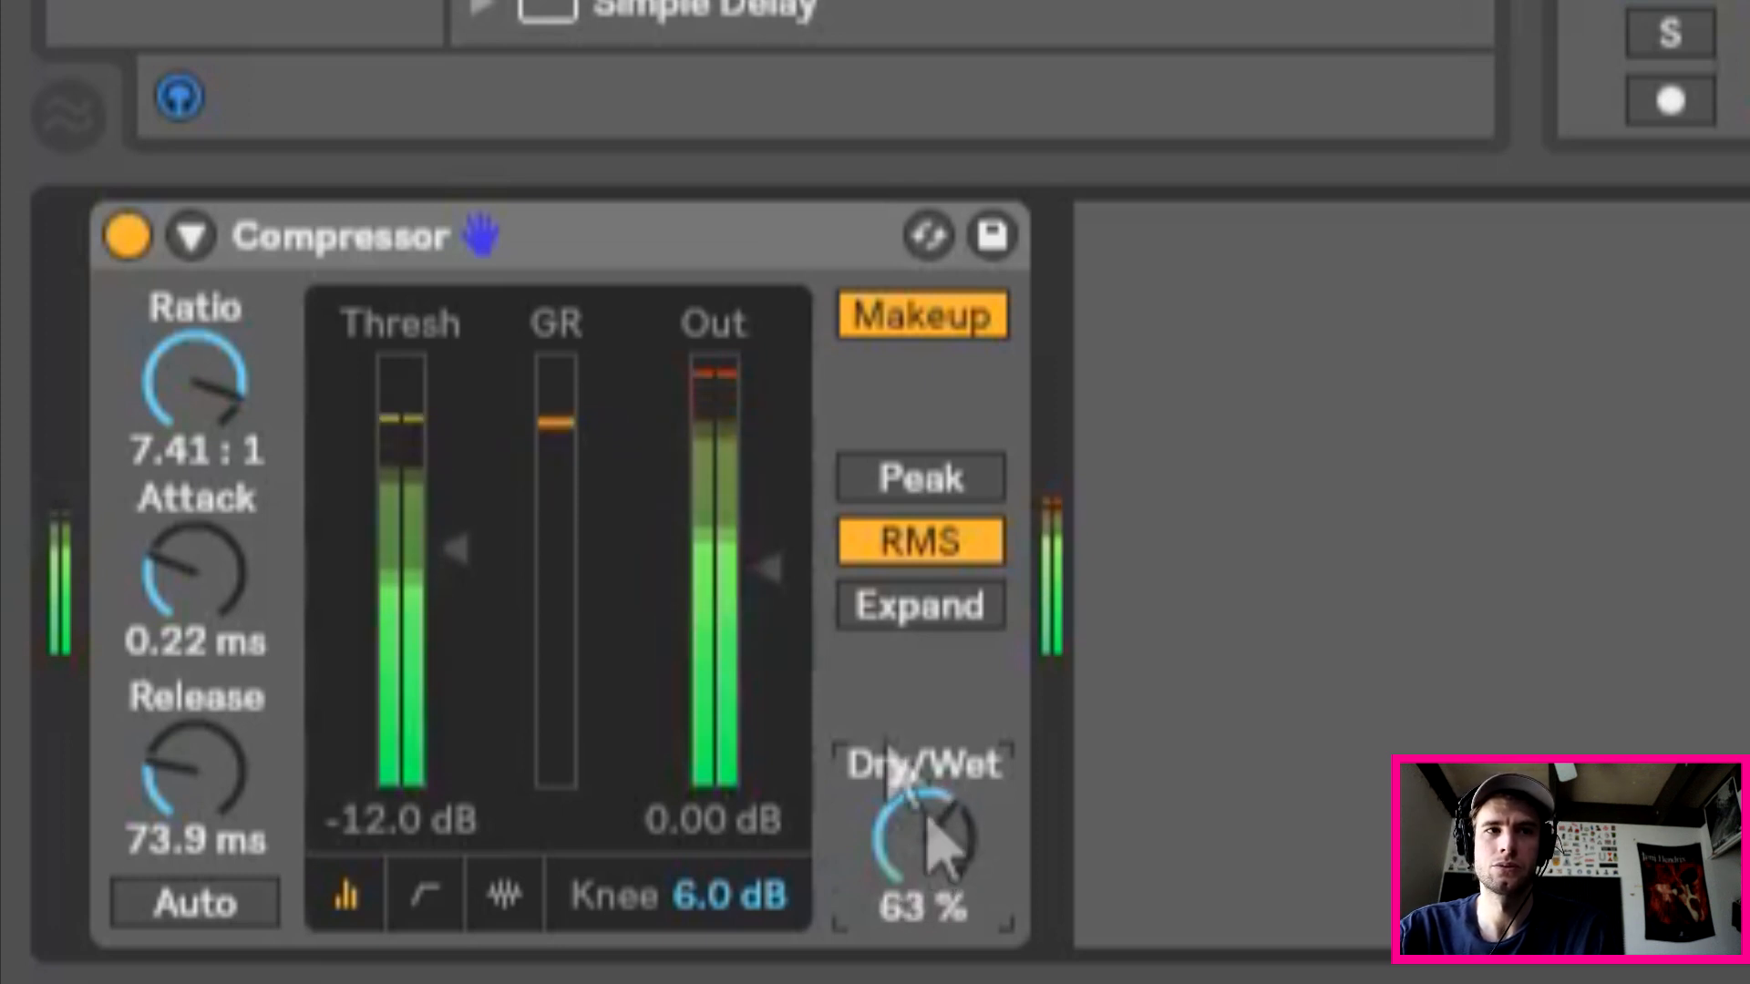
Step: Bypass and re-enable the Compressor repeatedly to compare the processed and dry drums
{"action": "left_click", "coordinate": [125, 235]}
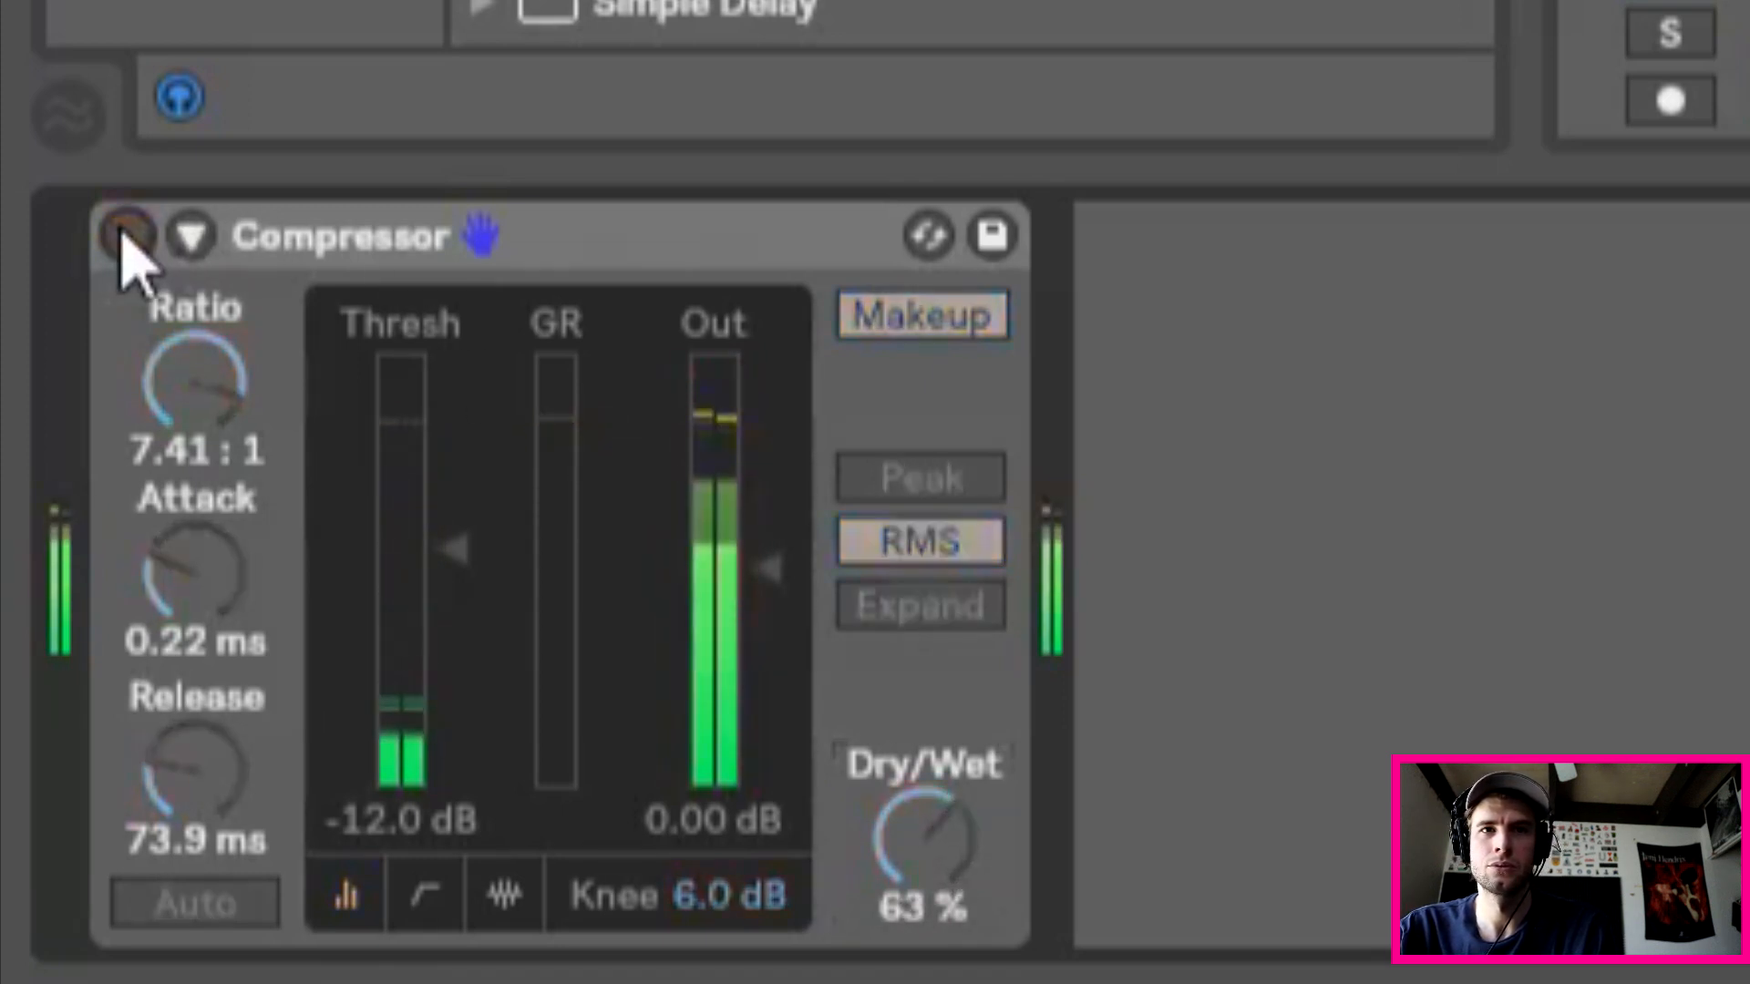
{"action": "left_click", "coordinate": [122, 235]}
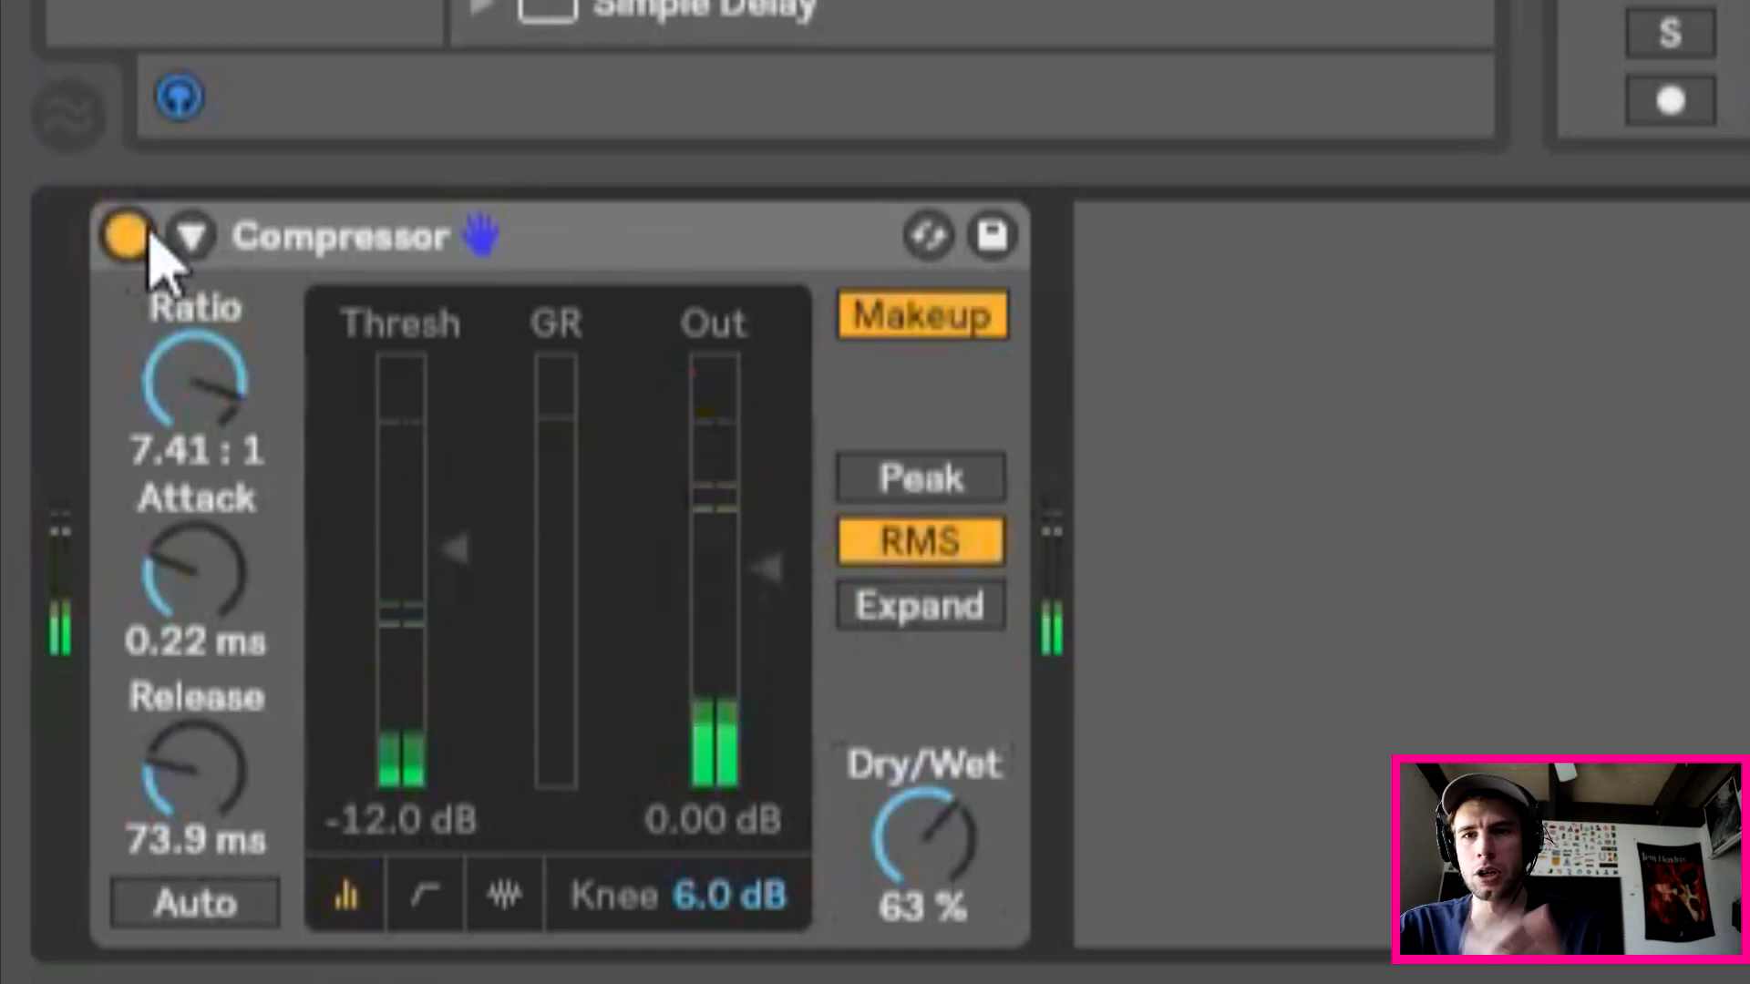
{"action": "left_click", "coordinate": [122, 235]}
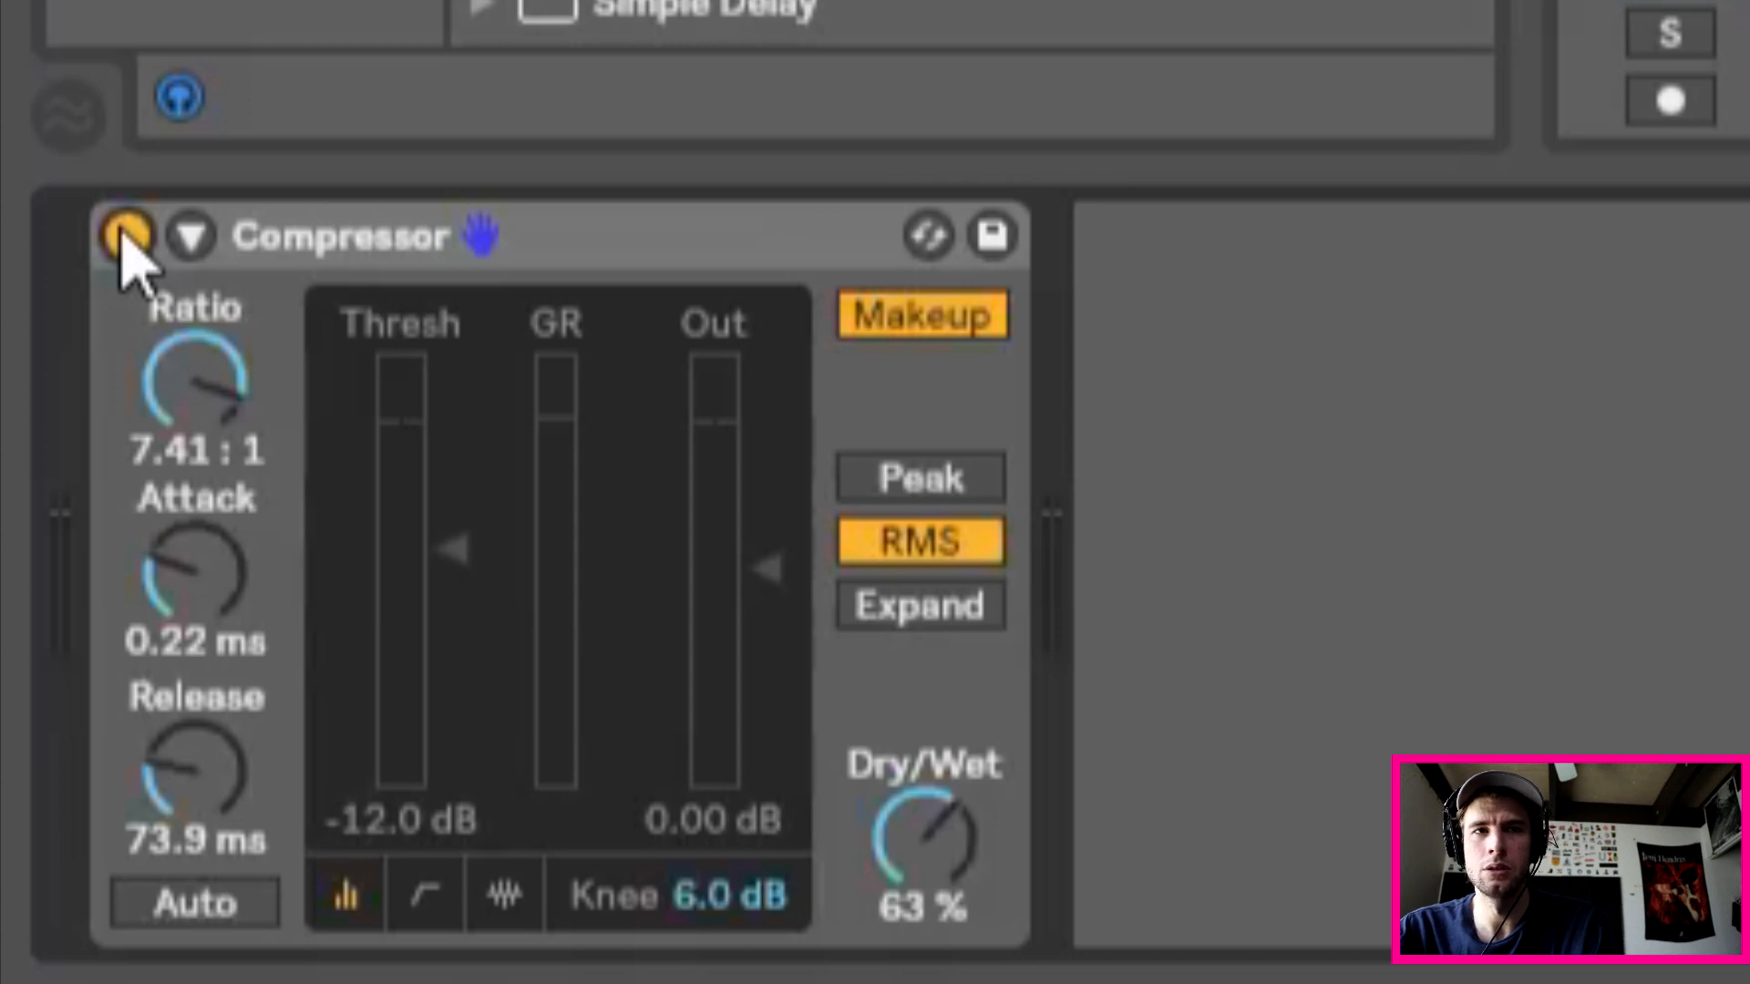
{"action": "left_click", "coordinate": [126, 235]}
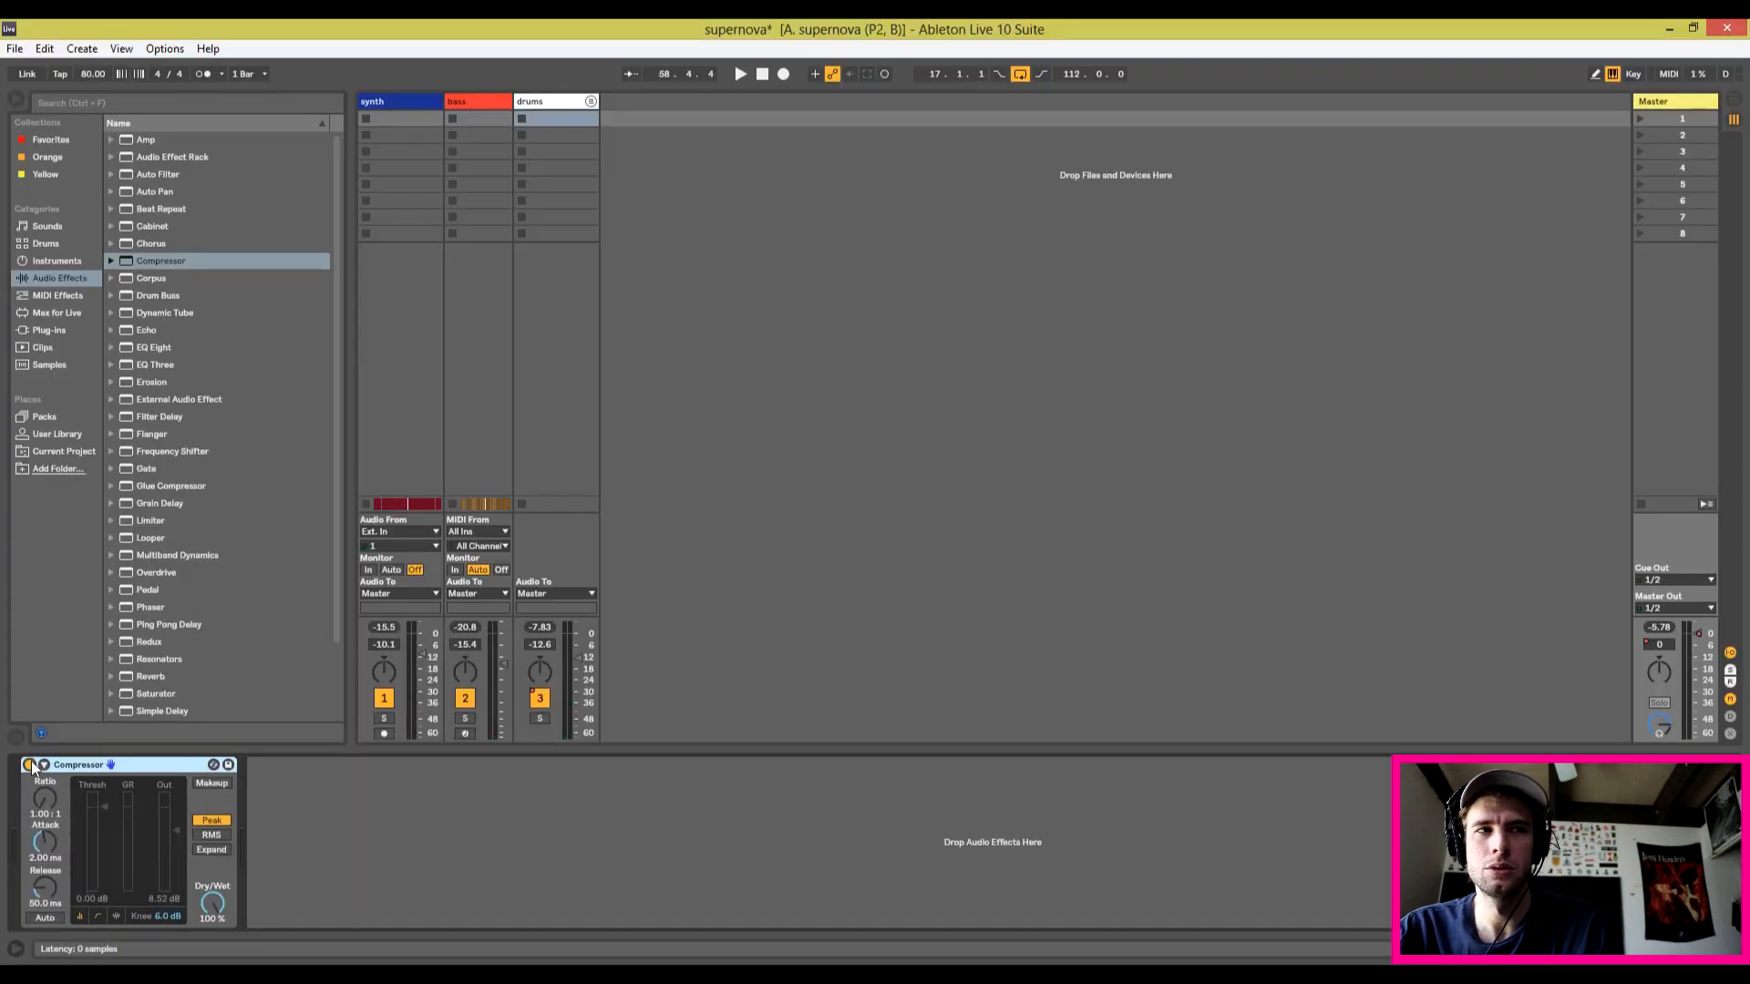
Step: Insert iZotope Trash 2 from the Plug-ins browser onto the drums track after the Compressor
{"action": "left_click", "coordinate": [740, 73]}
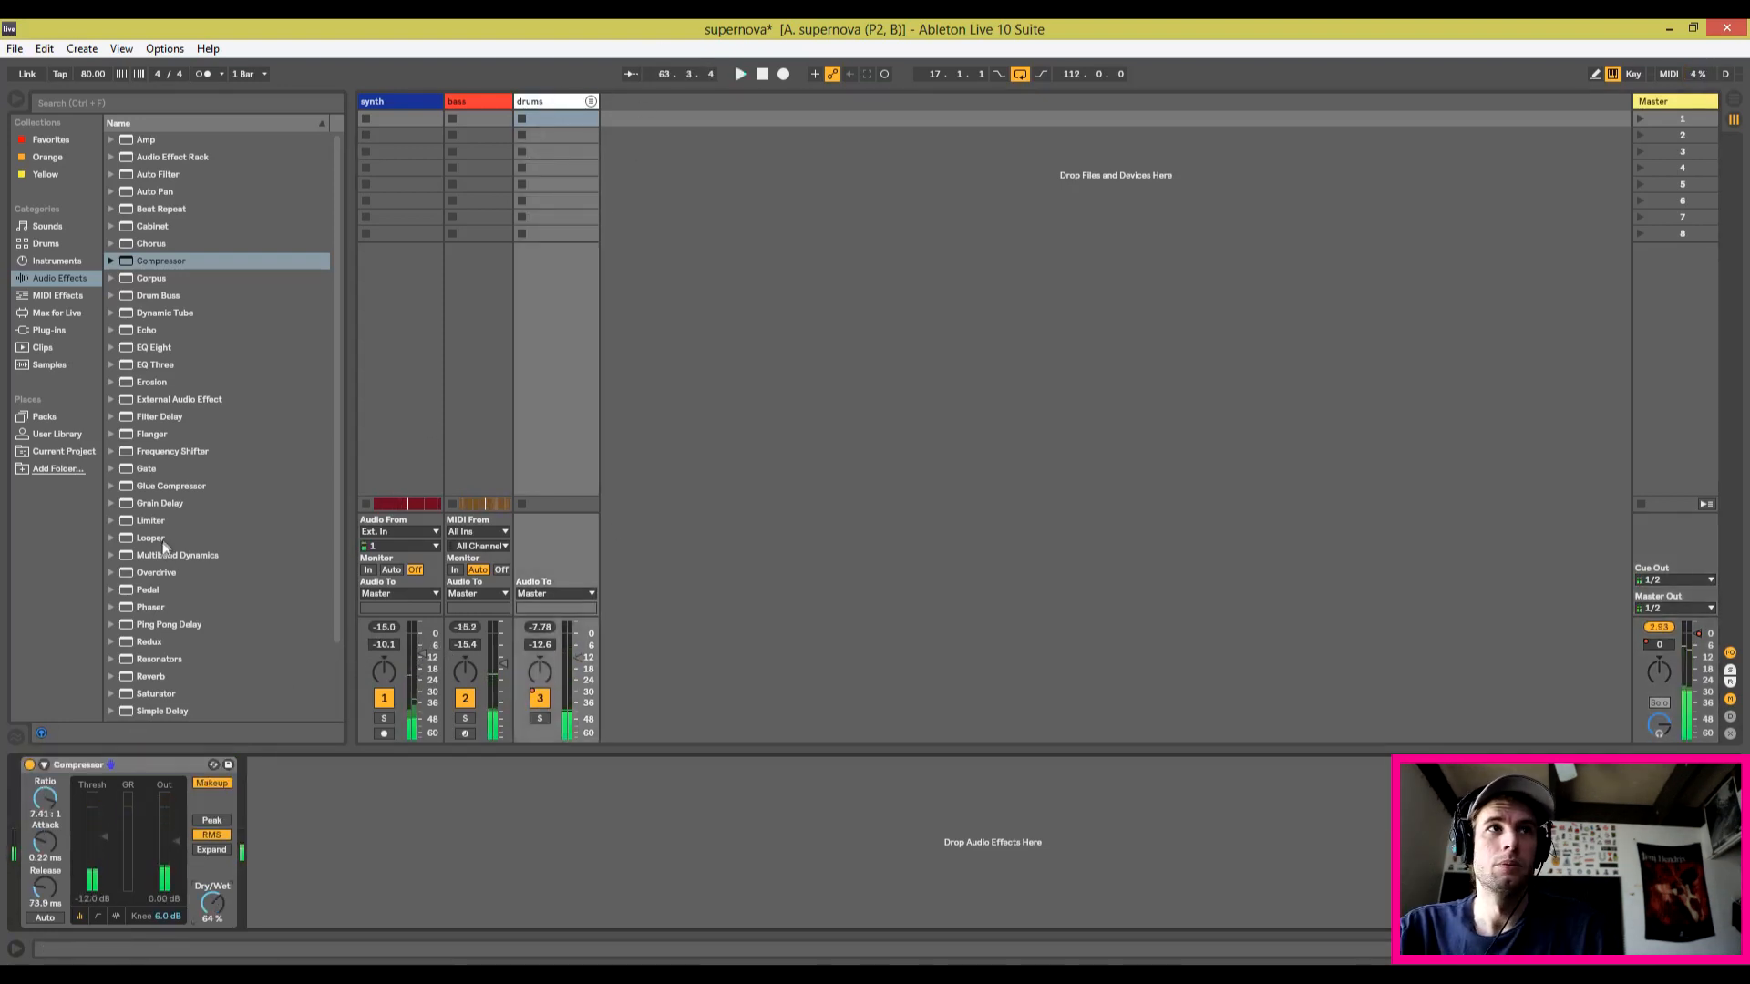
{"action": "left_click", "coordinate": [48, 329]}
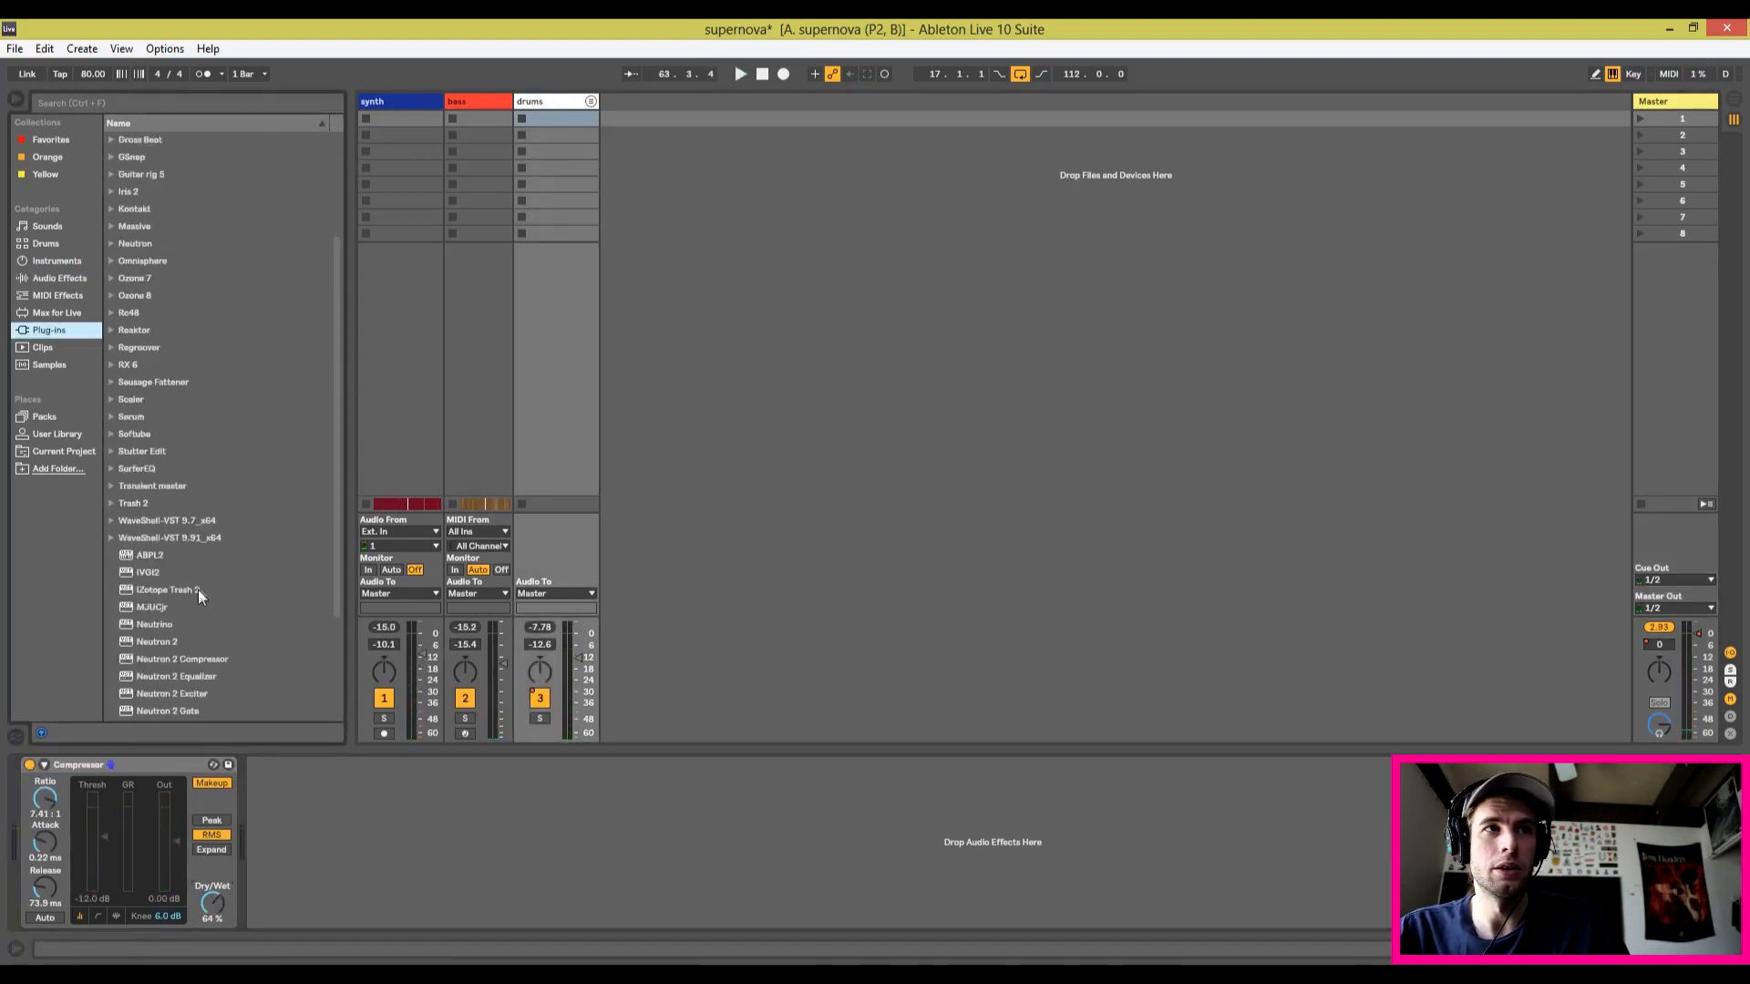
{"action": "left_click", "coordinate": [133, 503]}
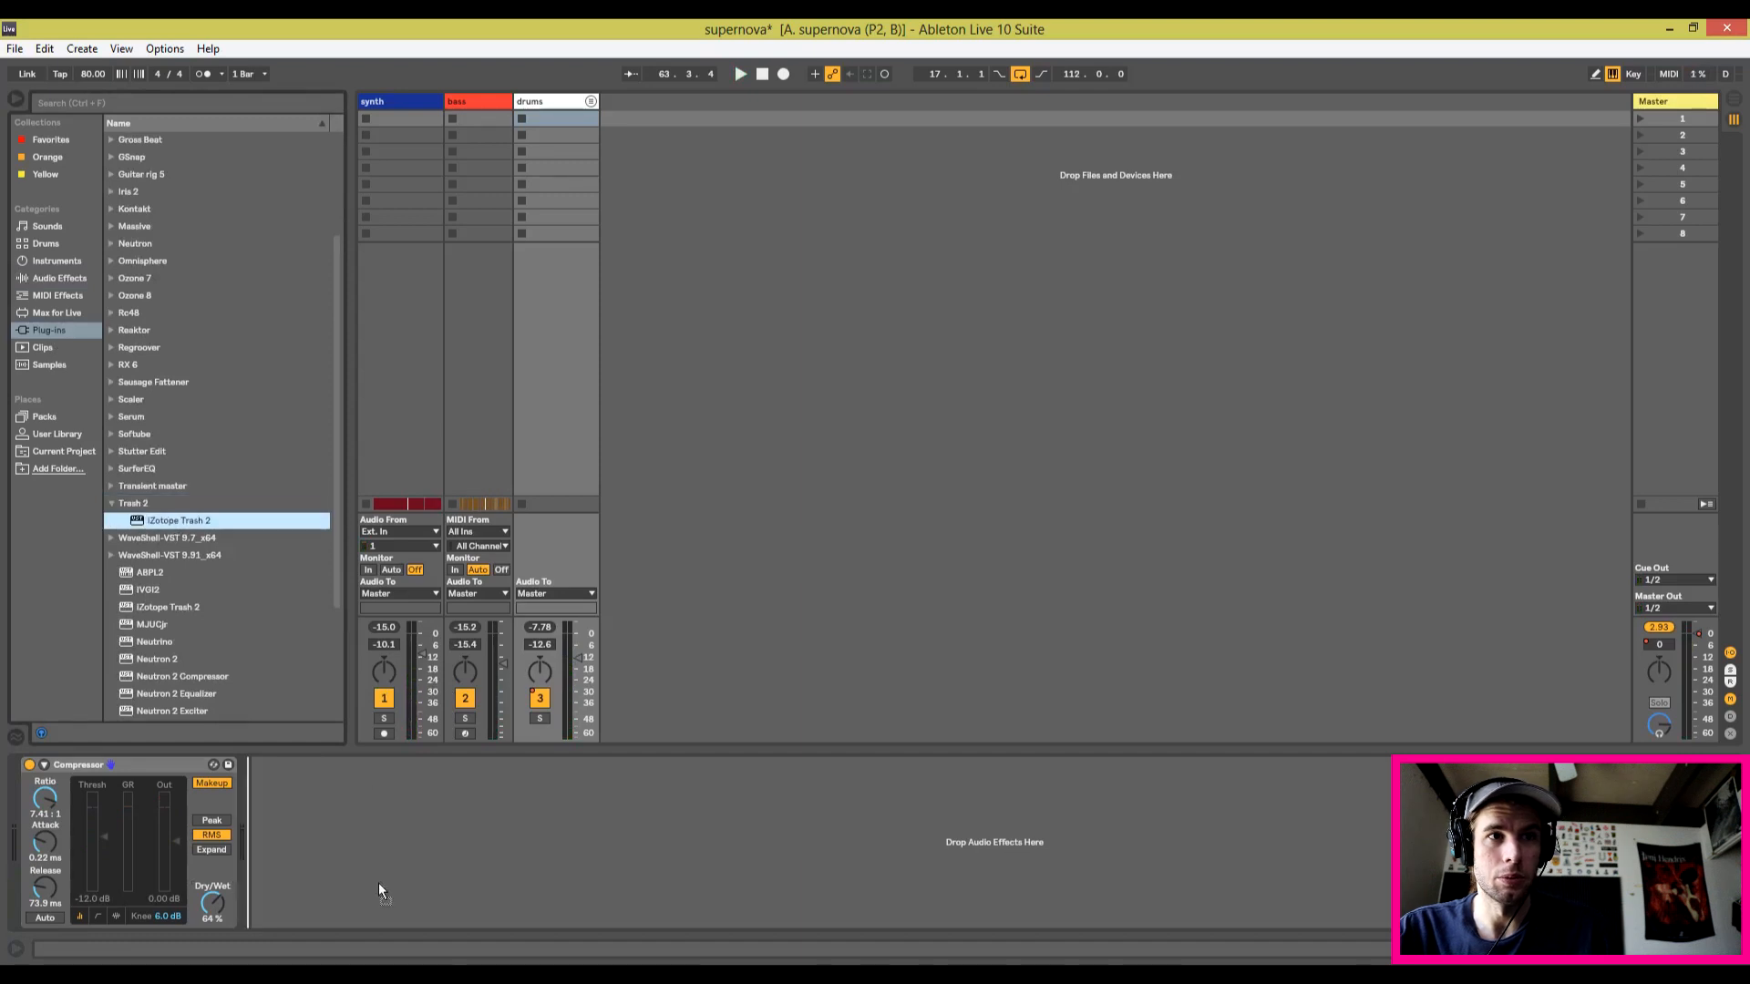
{"action": "mouse_move", "coordinate": [396, 869]}
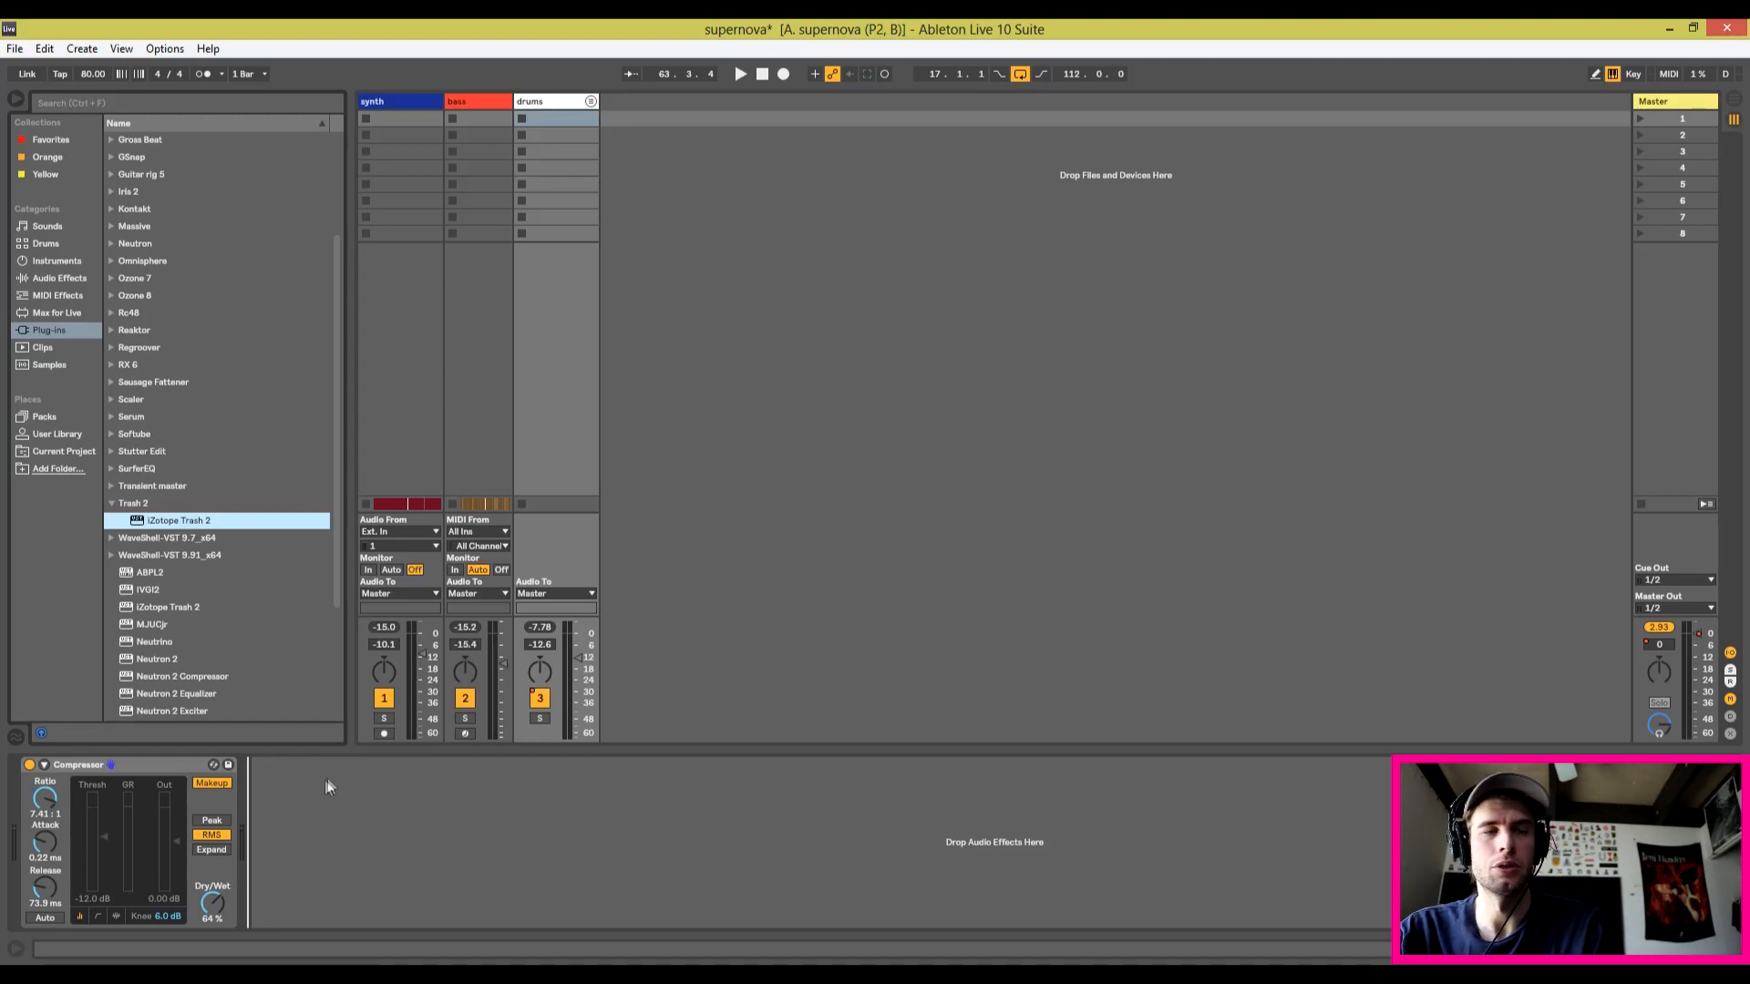
{"action": "double_click", "coordinate": [177, 519]}
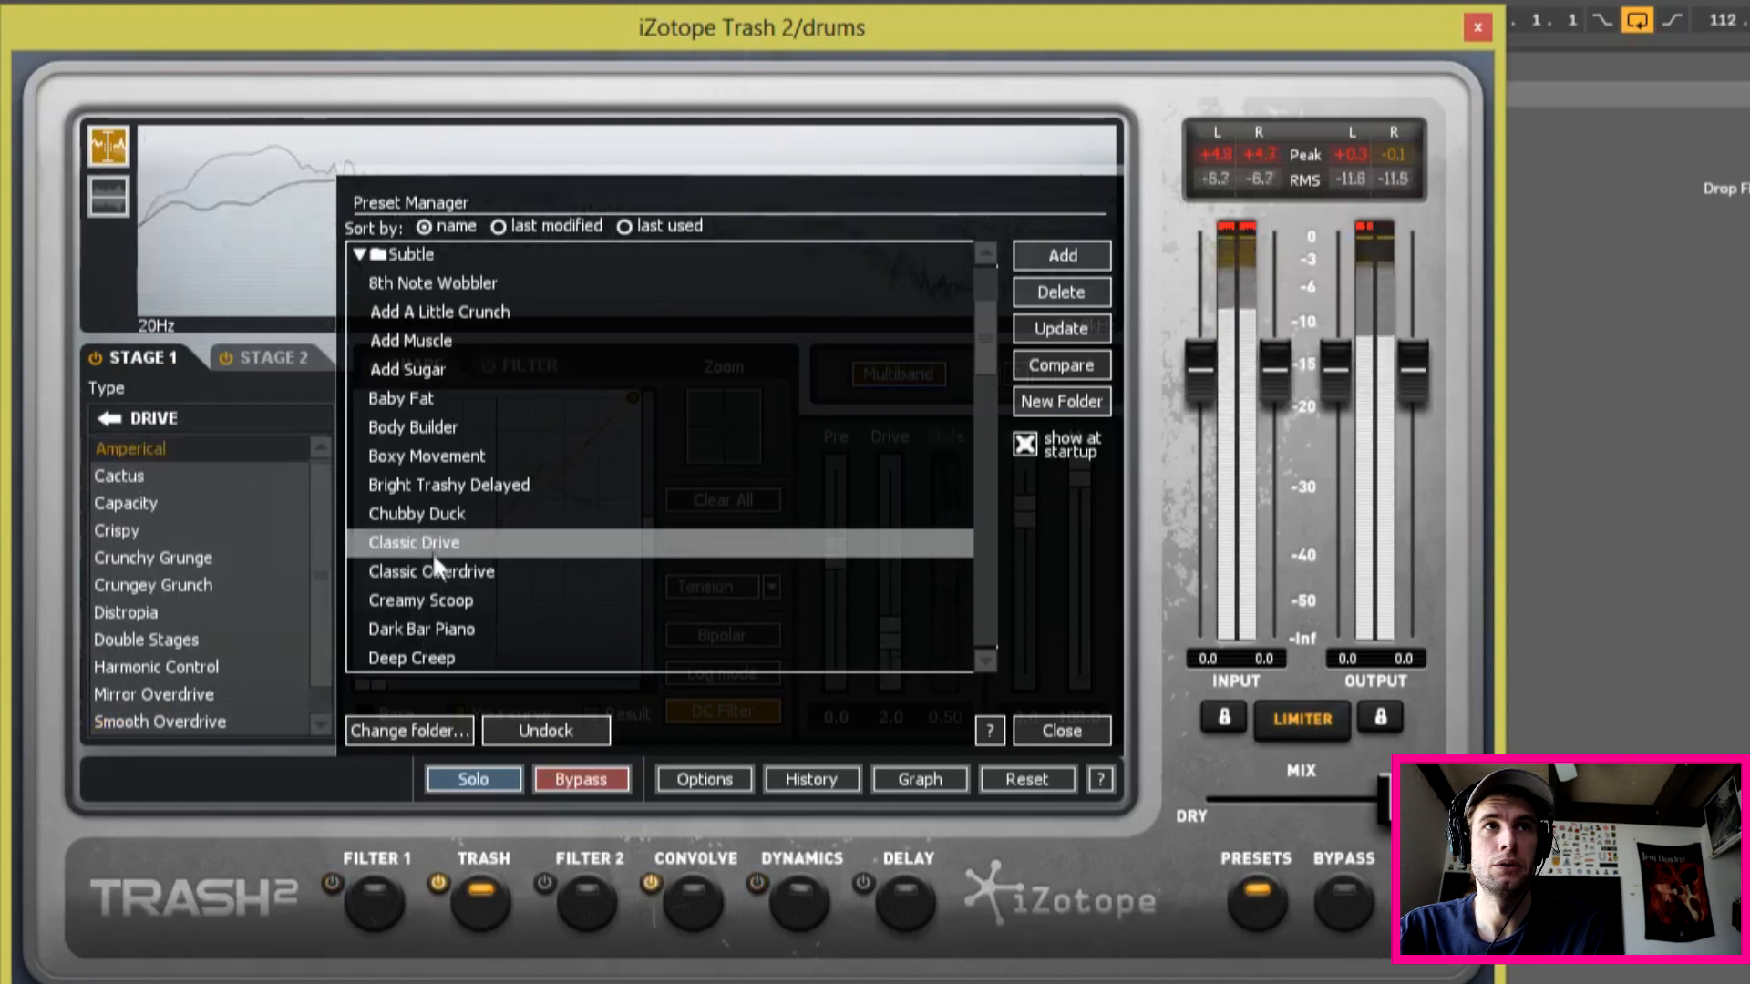
Step: Choose a Drive preset in Trash 2's Preset Manager for the drums
{"action": "left_click", "coordinate": [430, 571]}
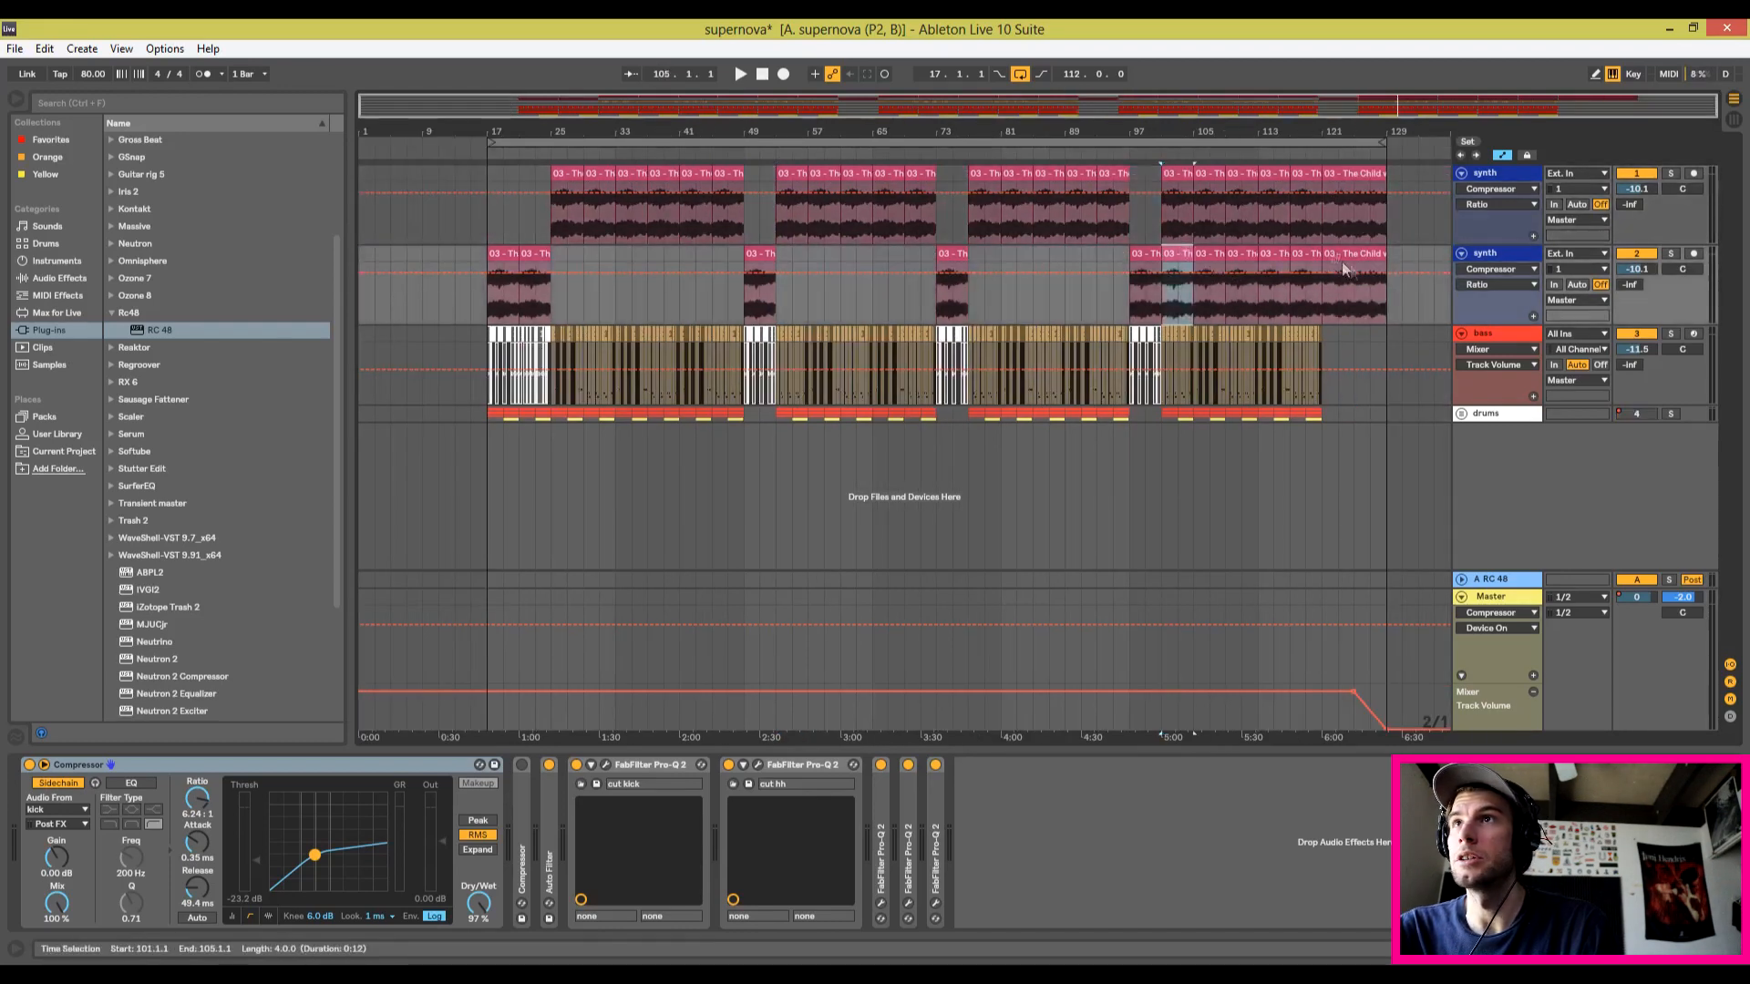
Step: Move the playback start marker to bar 25
{"action": "left_click", "coordinate": [1356, 190]}
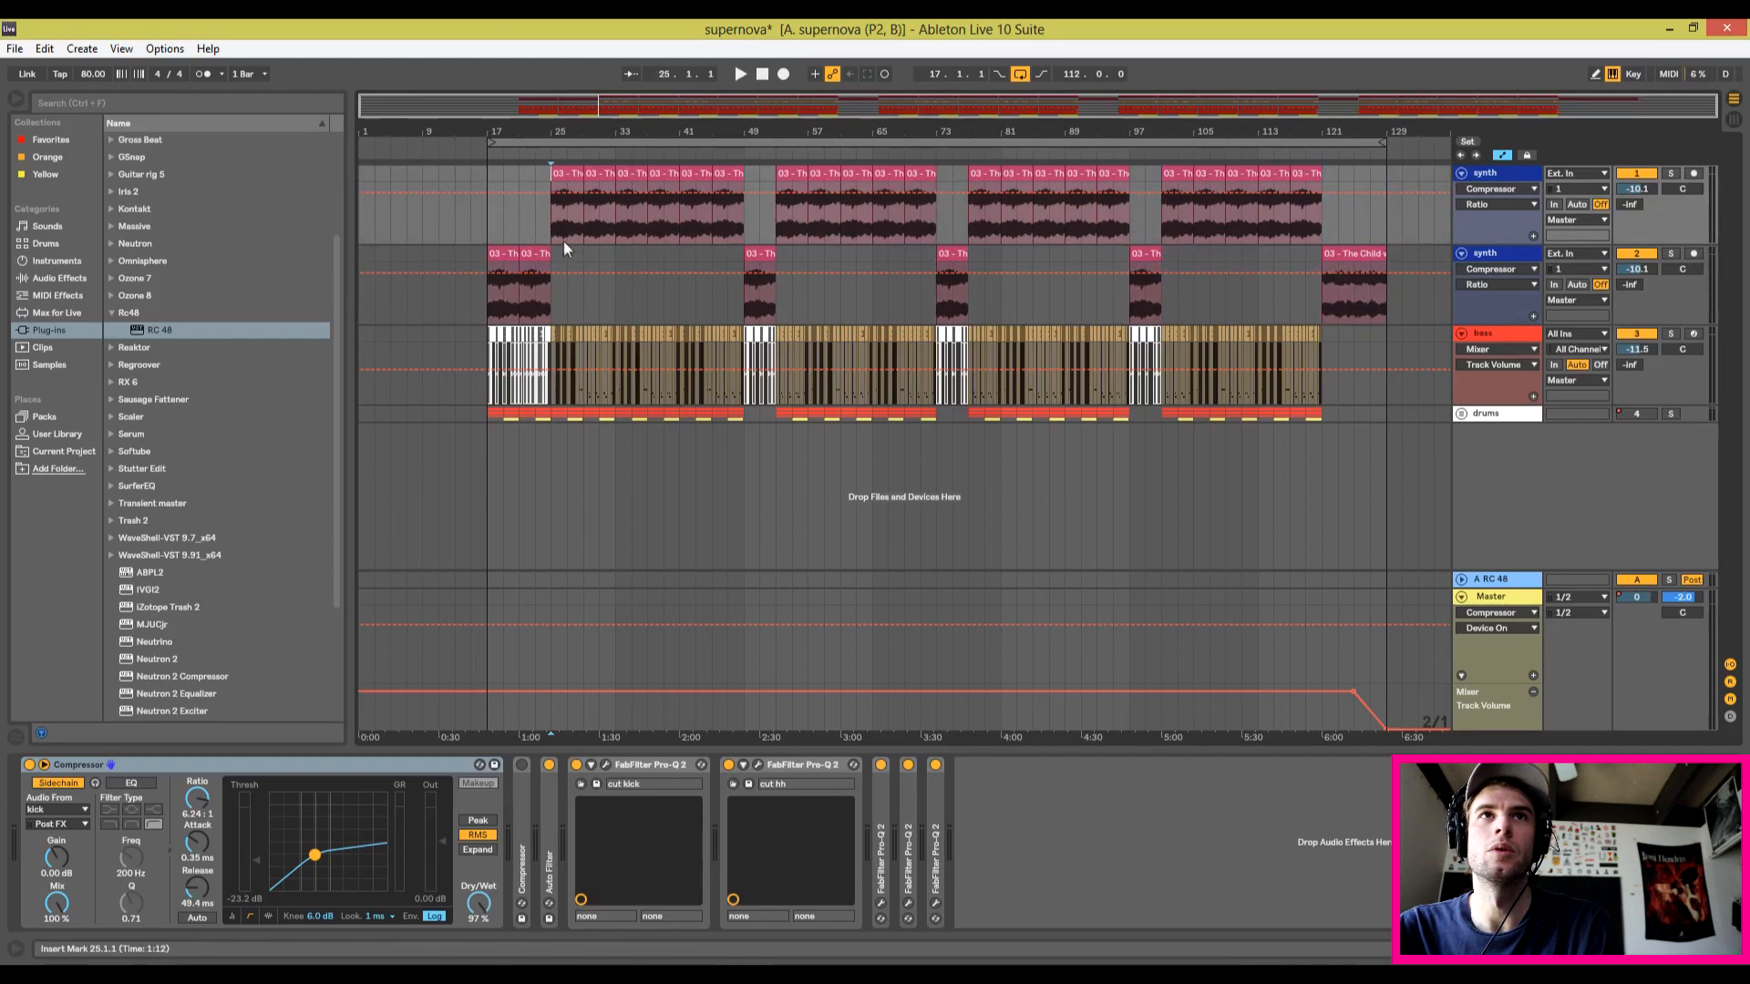
{"action": "mouse_move", "coordinate": [927, 309]}
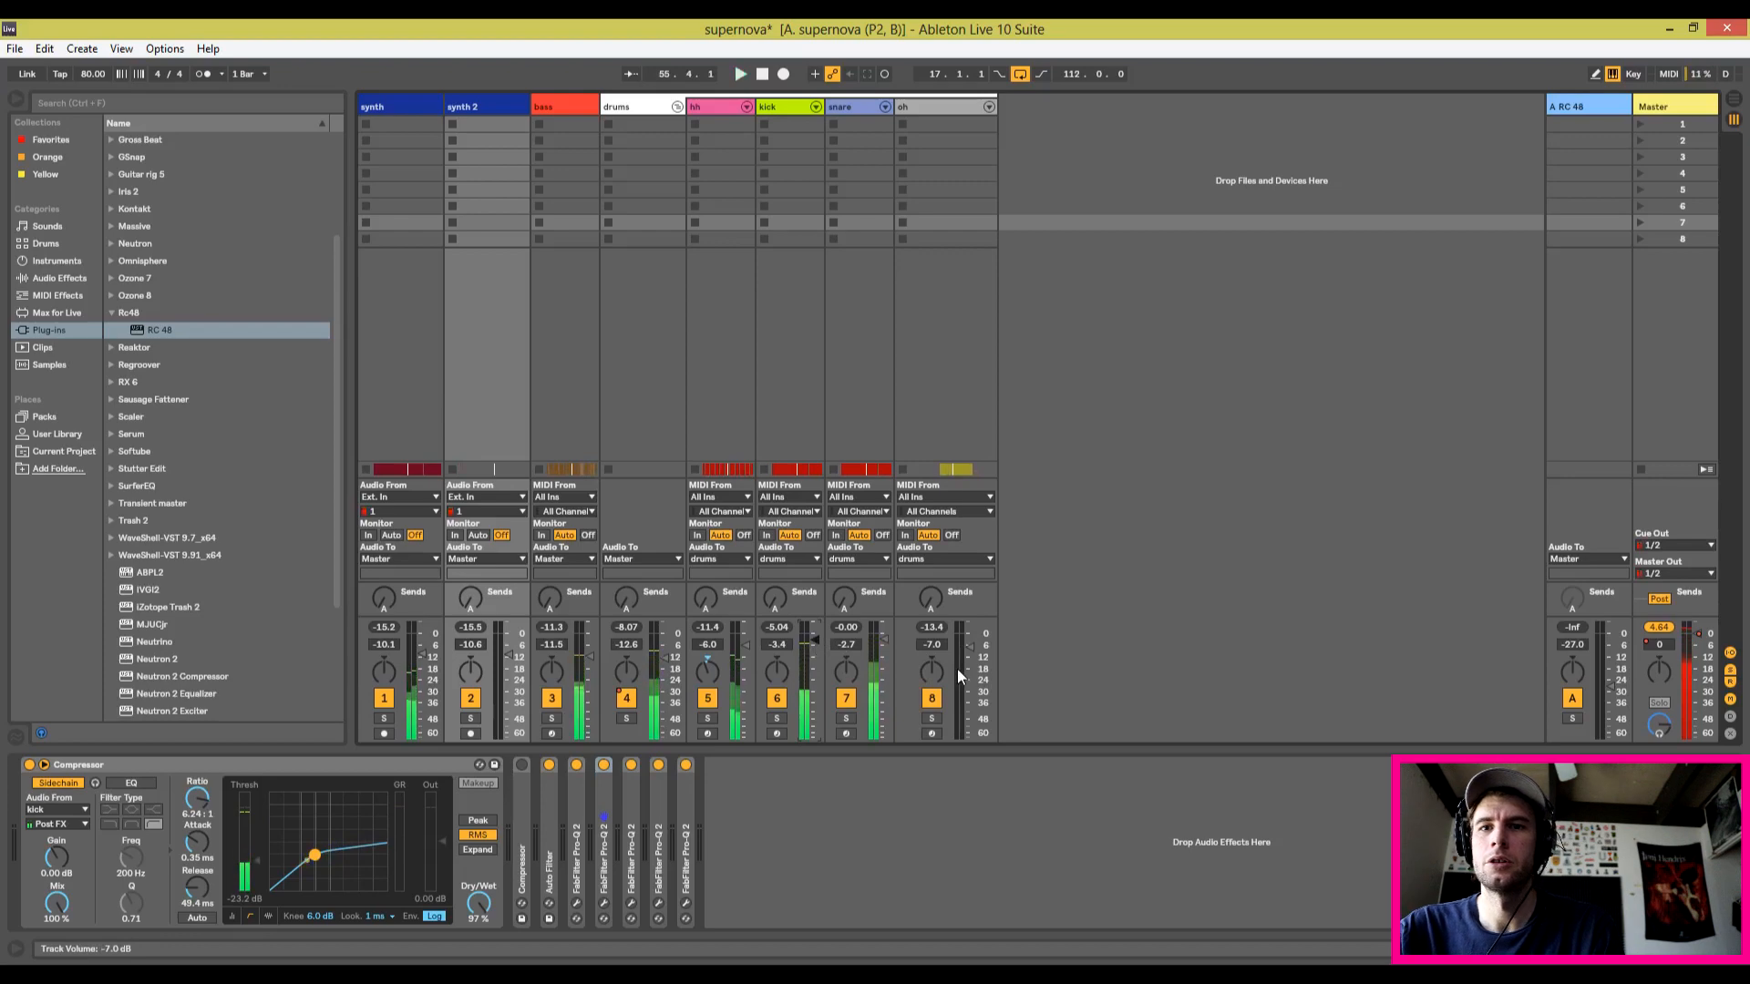
Step: Mute the synth track with its Track Activator
{"action": "left_click", "coordinate": [551, 718]}
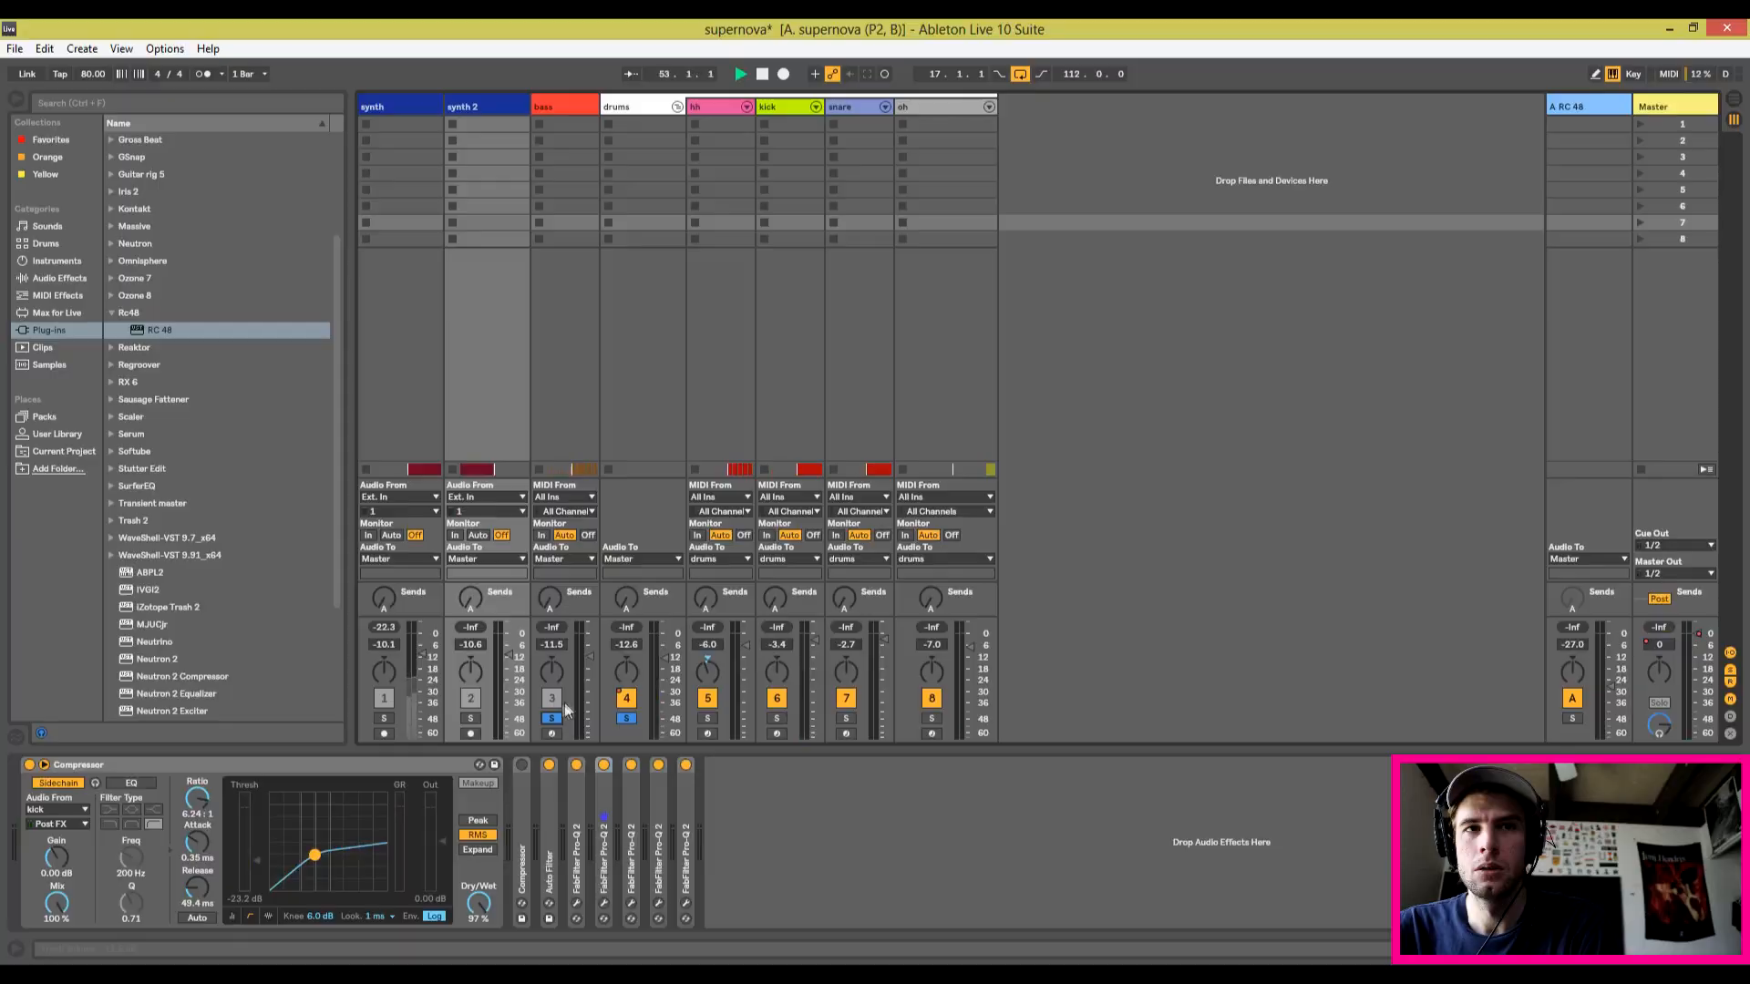